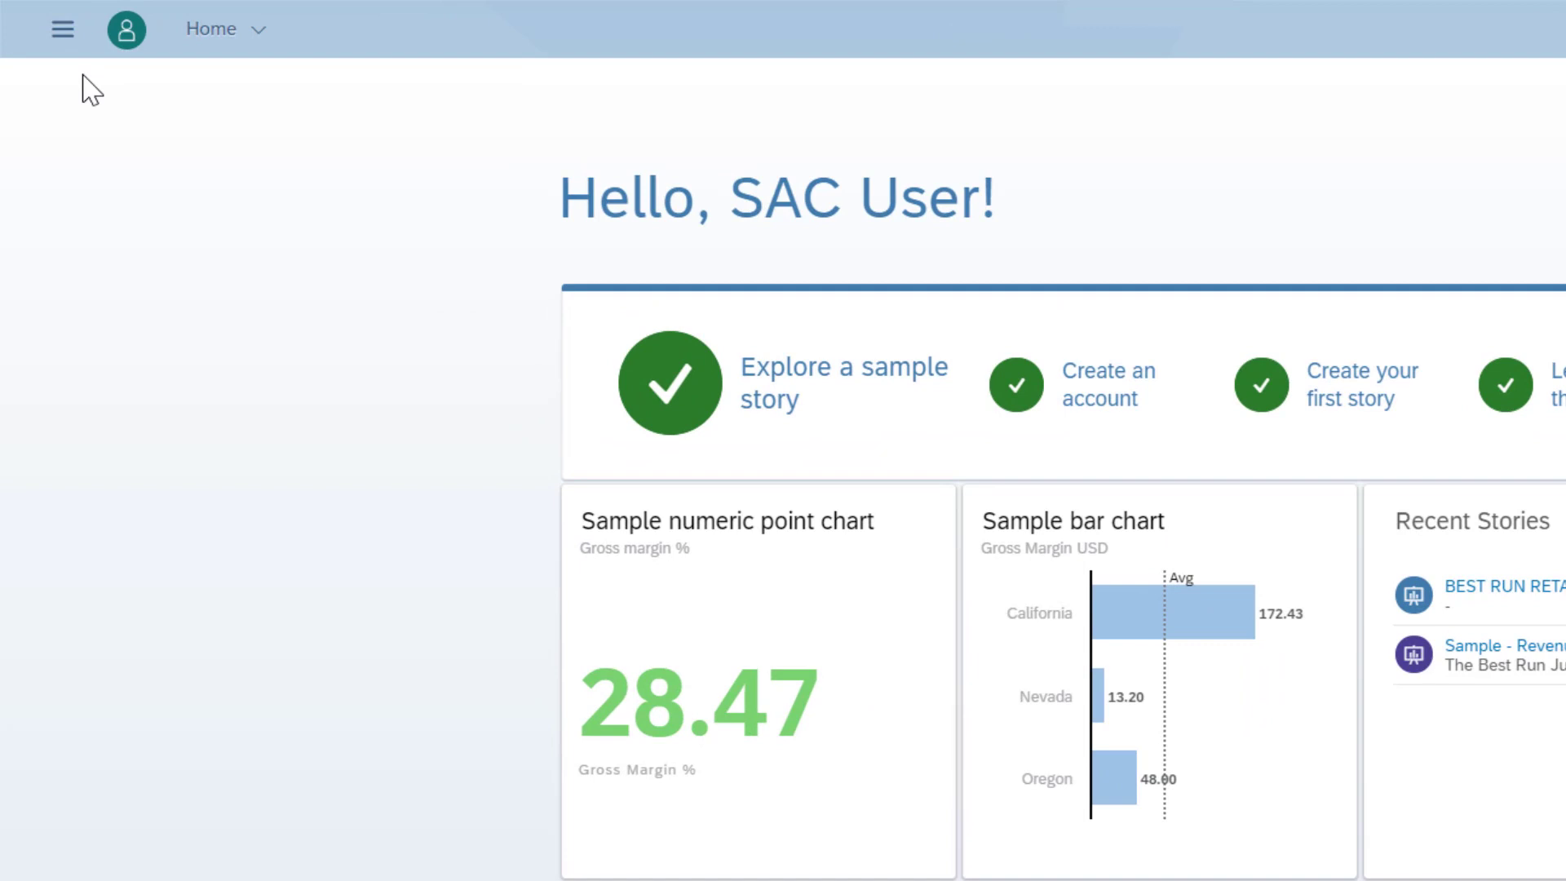
Browse to the Models list from the main navigation menu
left_click(61, 29)
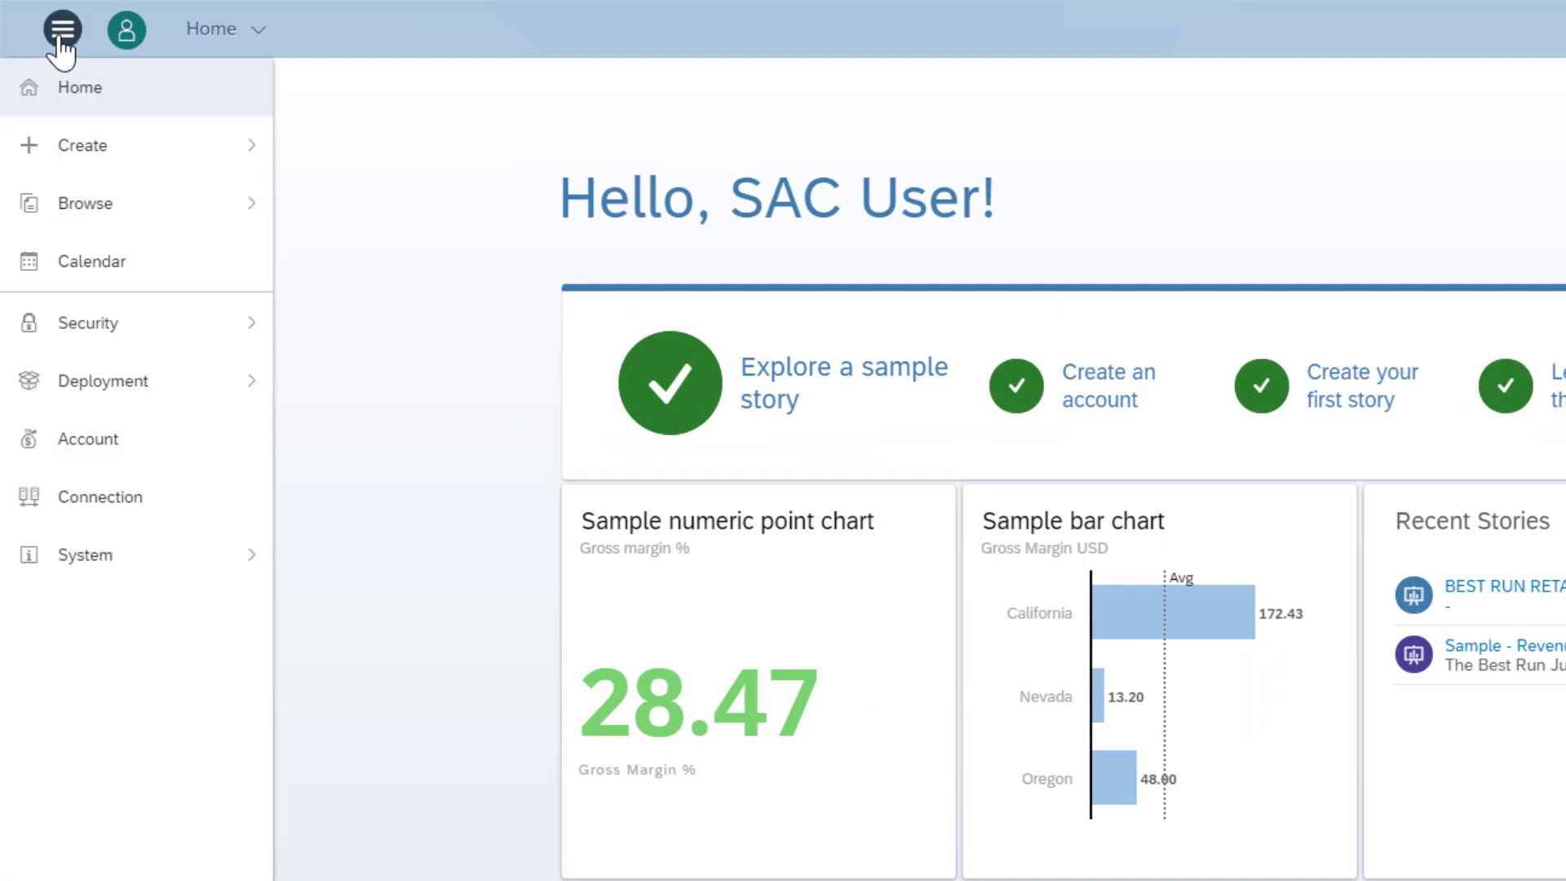
left_click(85, 204)
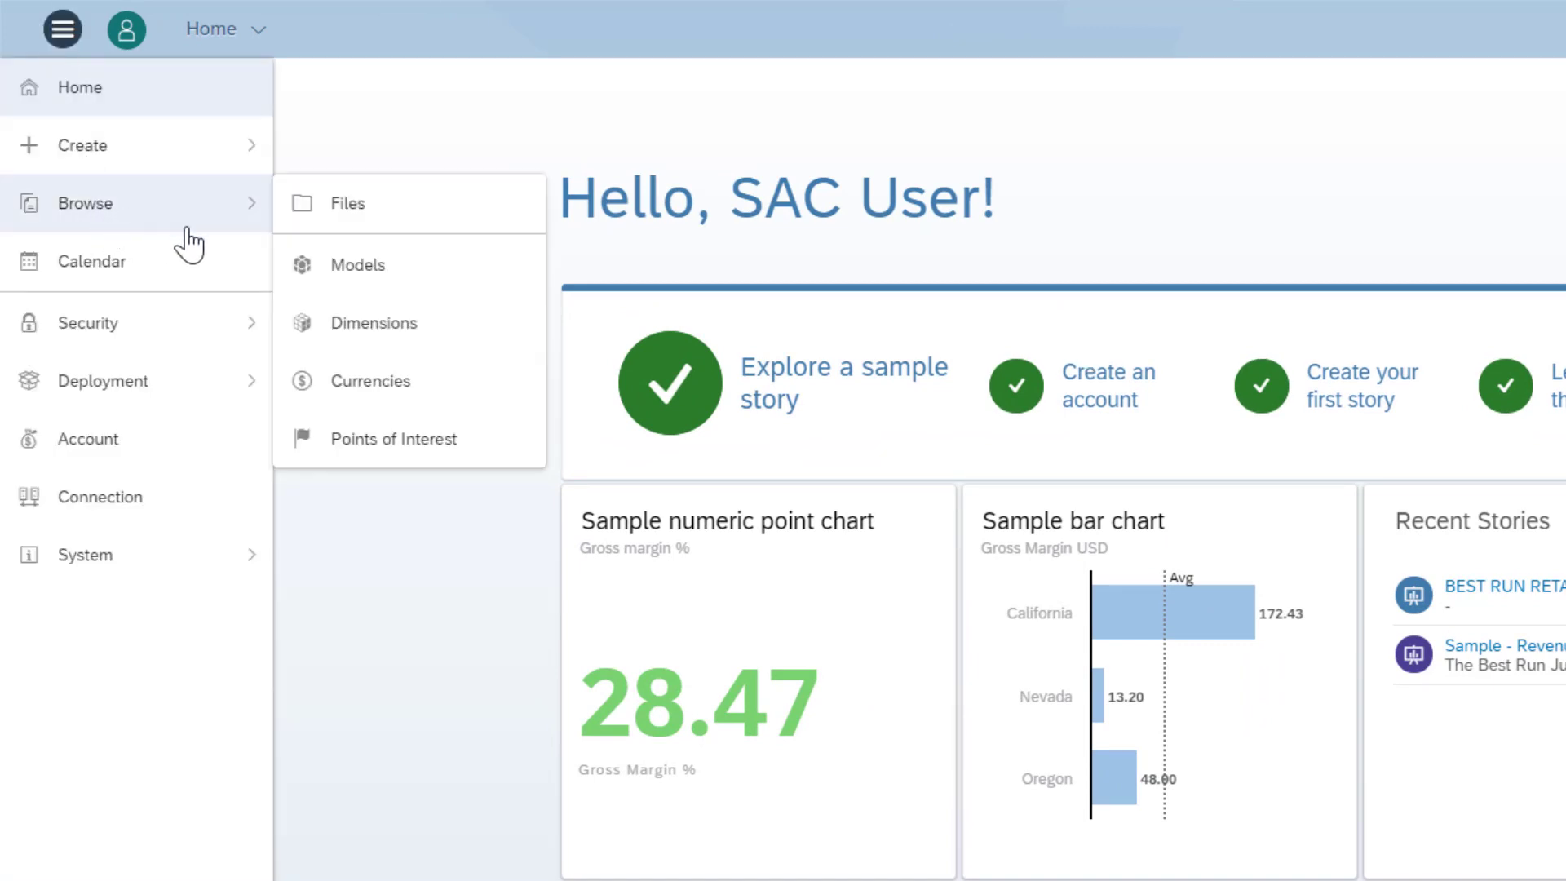
left_click(357, 264)
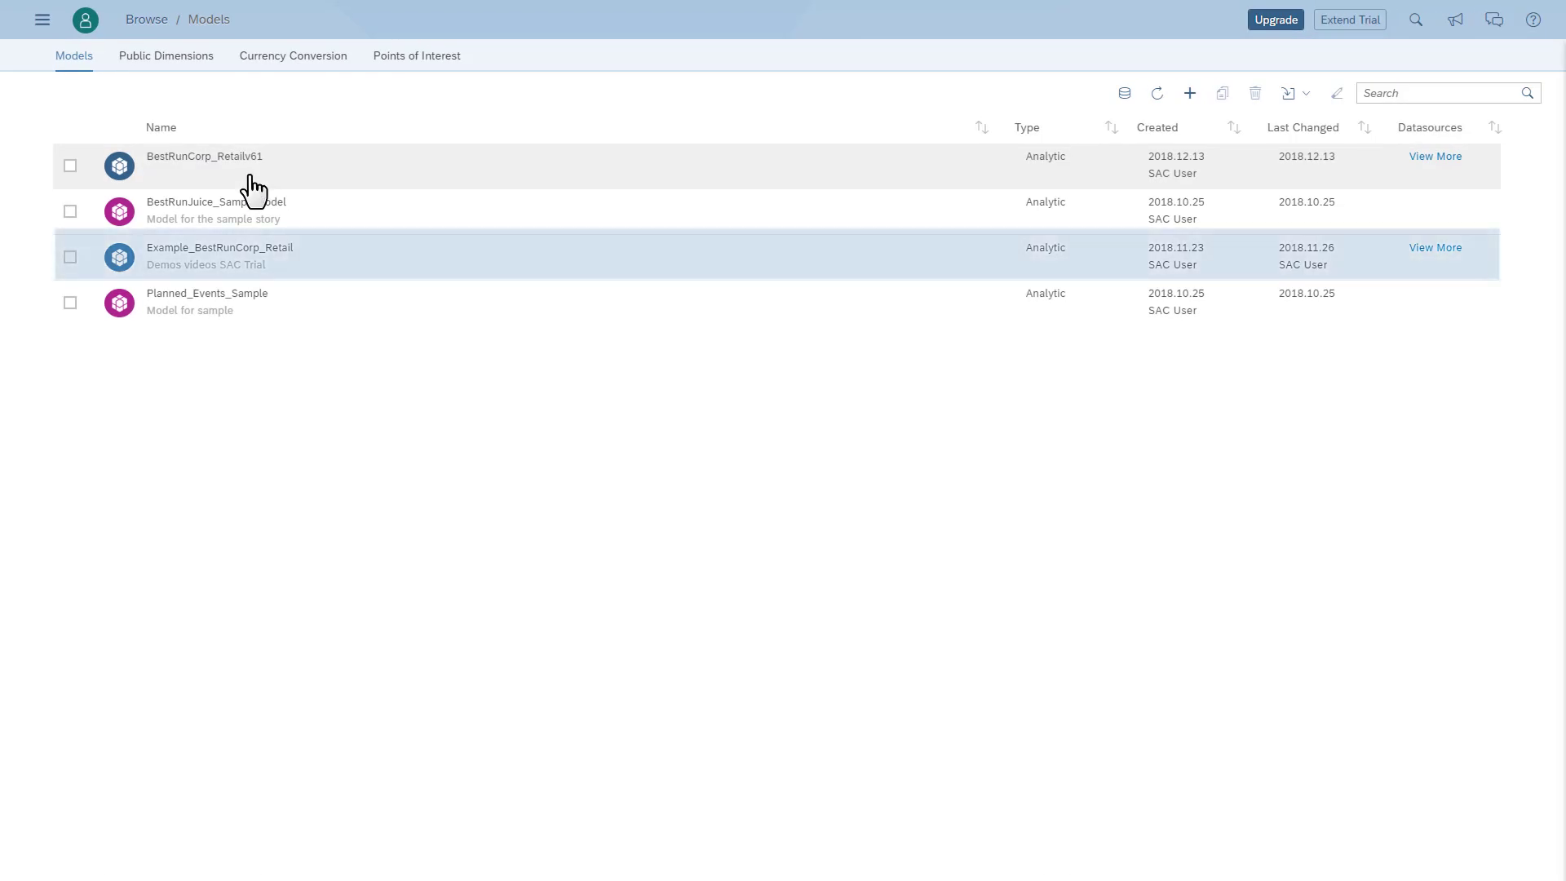
Open BestRunCorp_Retailv61 in the Modeler and rebuild it, confirming the warning
double_click(220, 248)
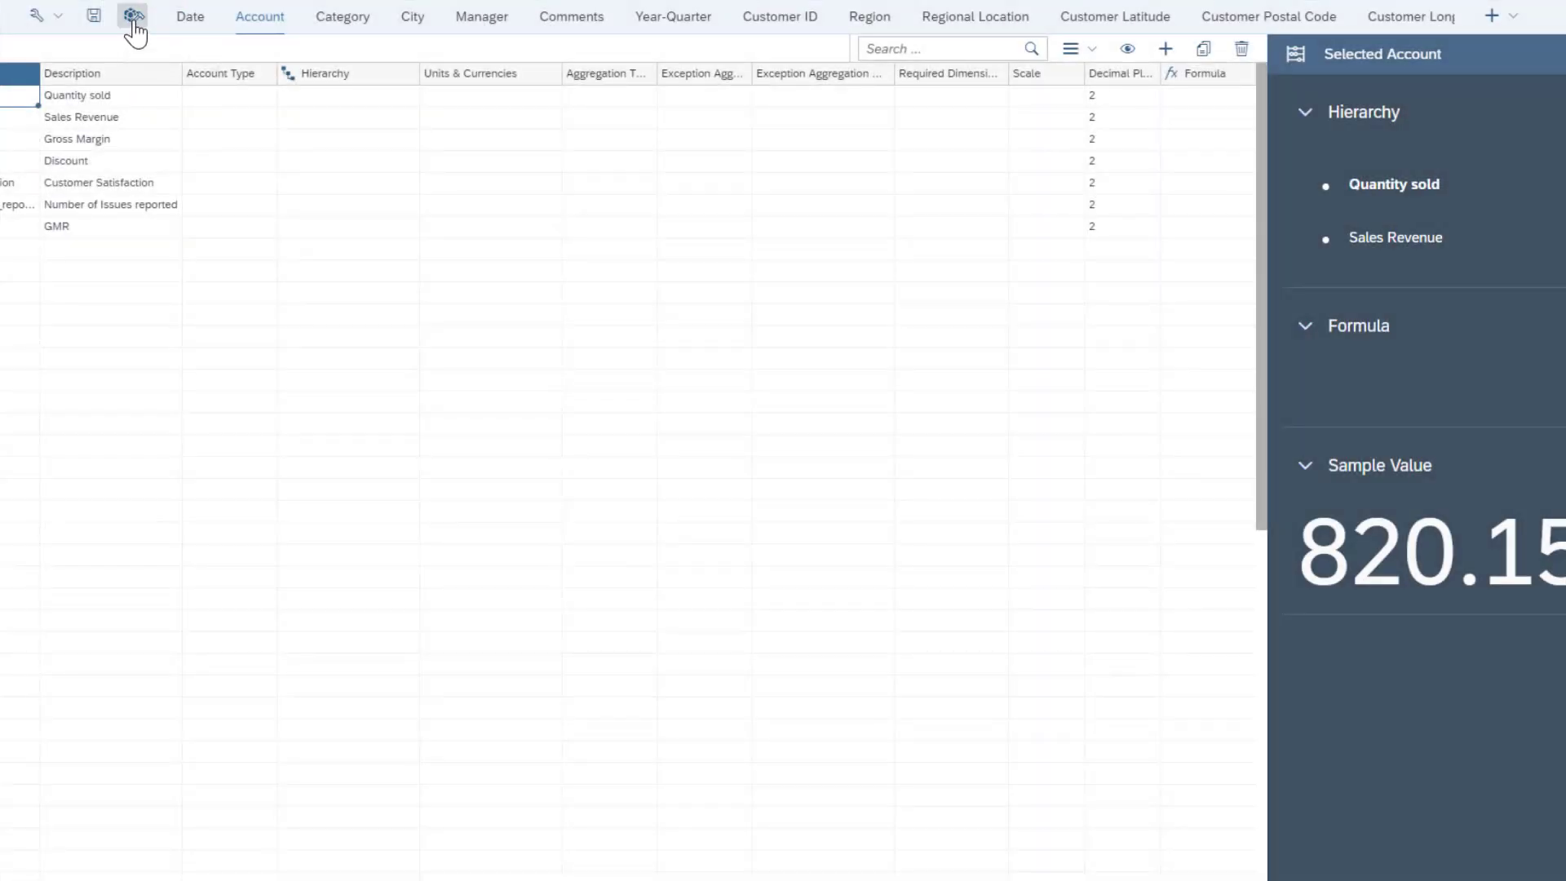
left_click(133, 15)
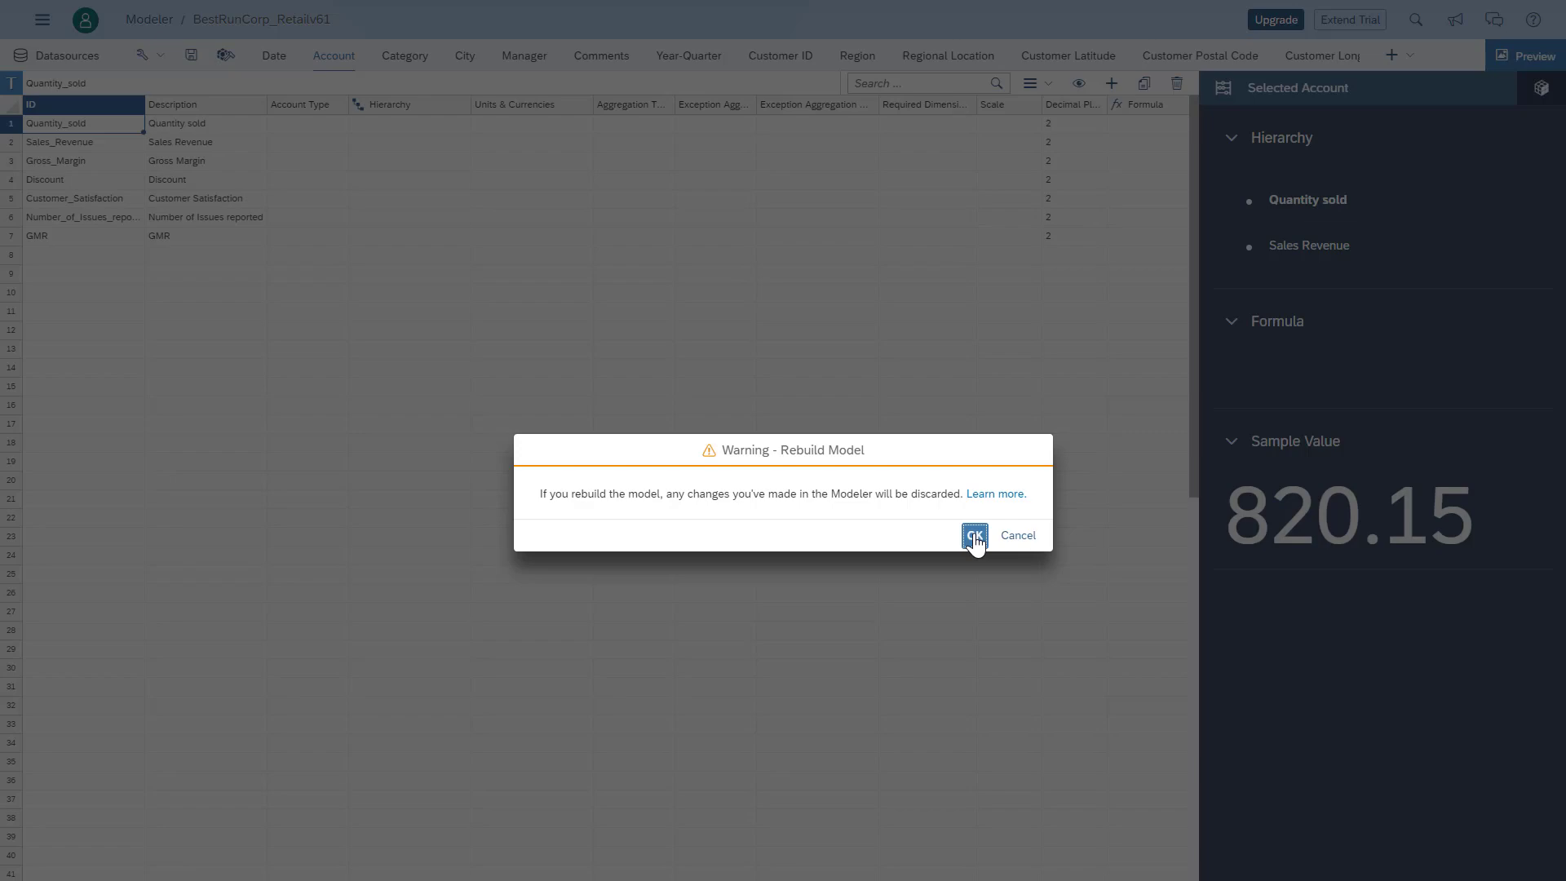
left_click(972, 536)
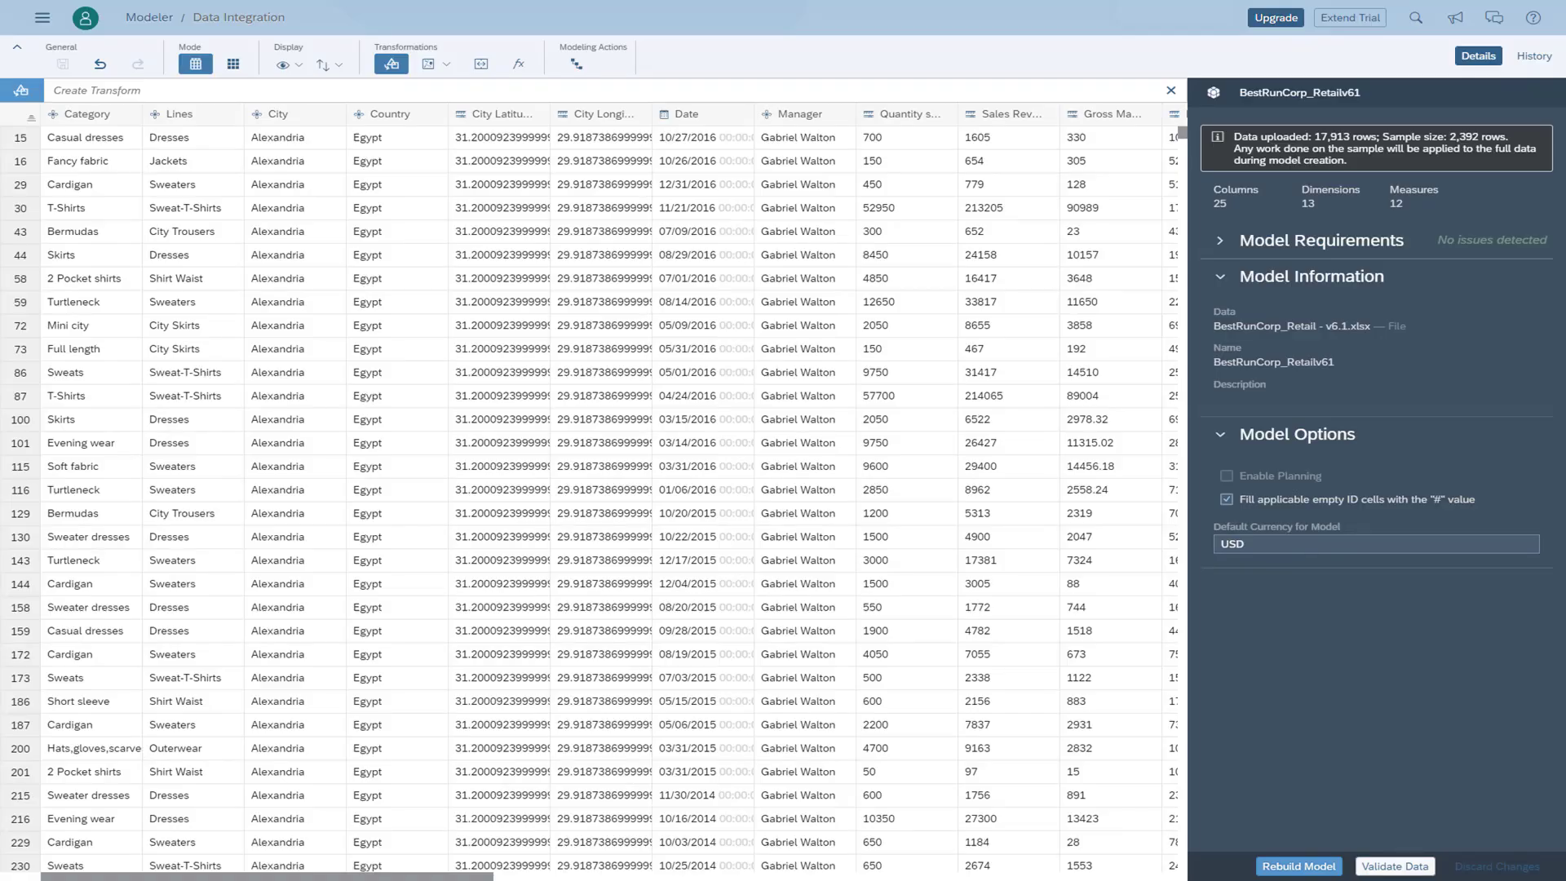
Show the source columns as cards and display the Category column's profile
left_click(233, 64)
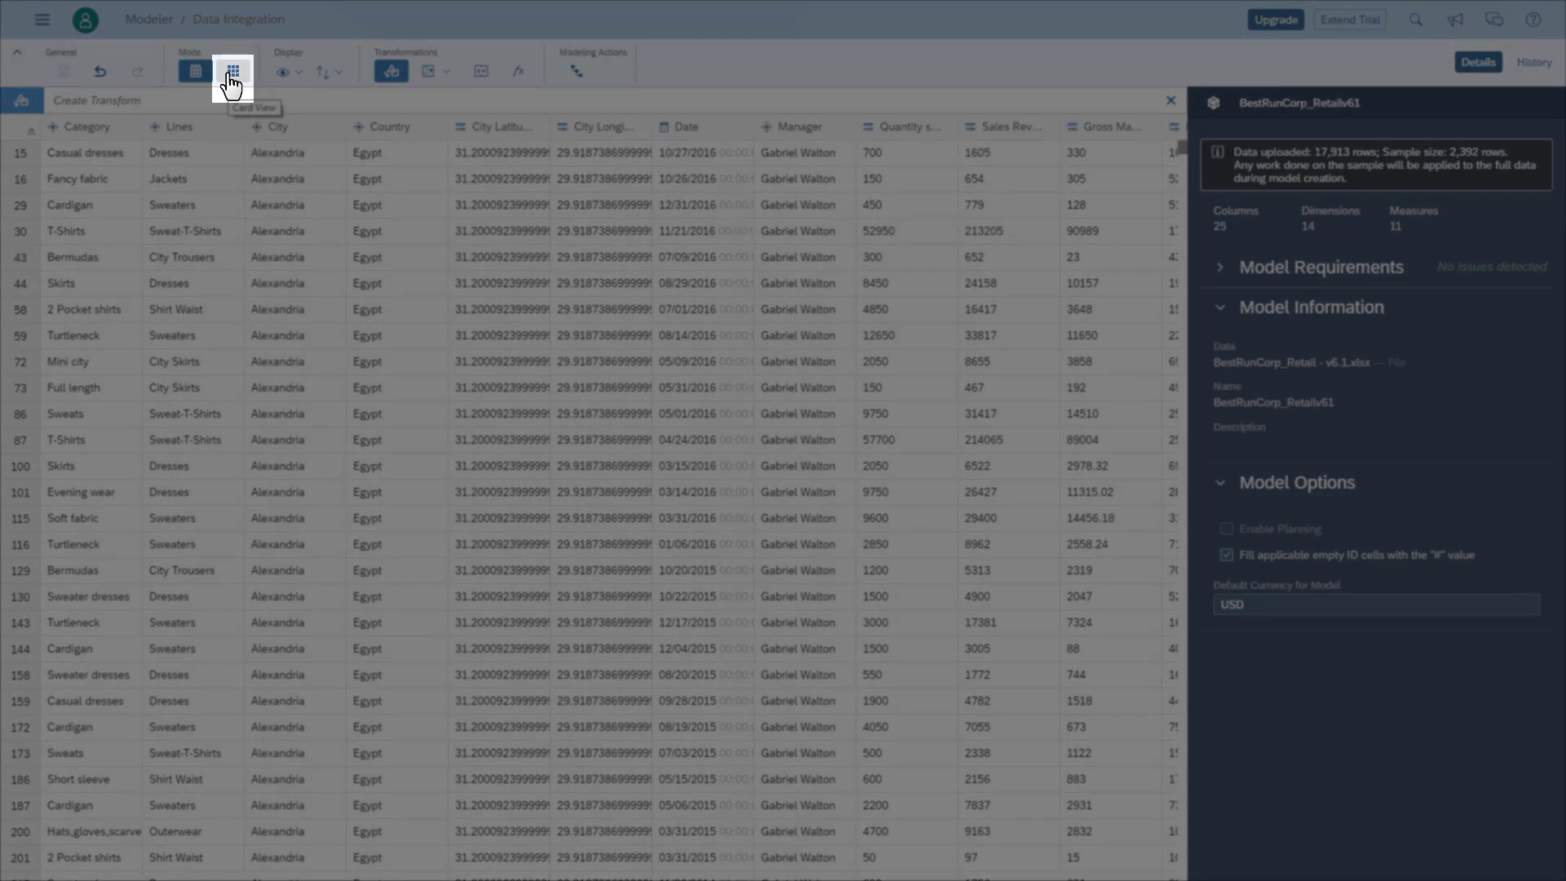
left_click(233, 71)
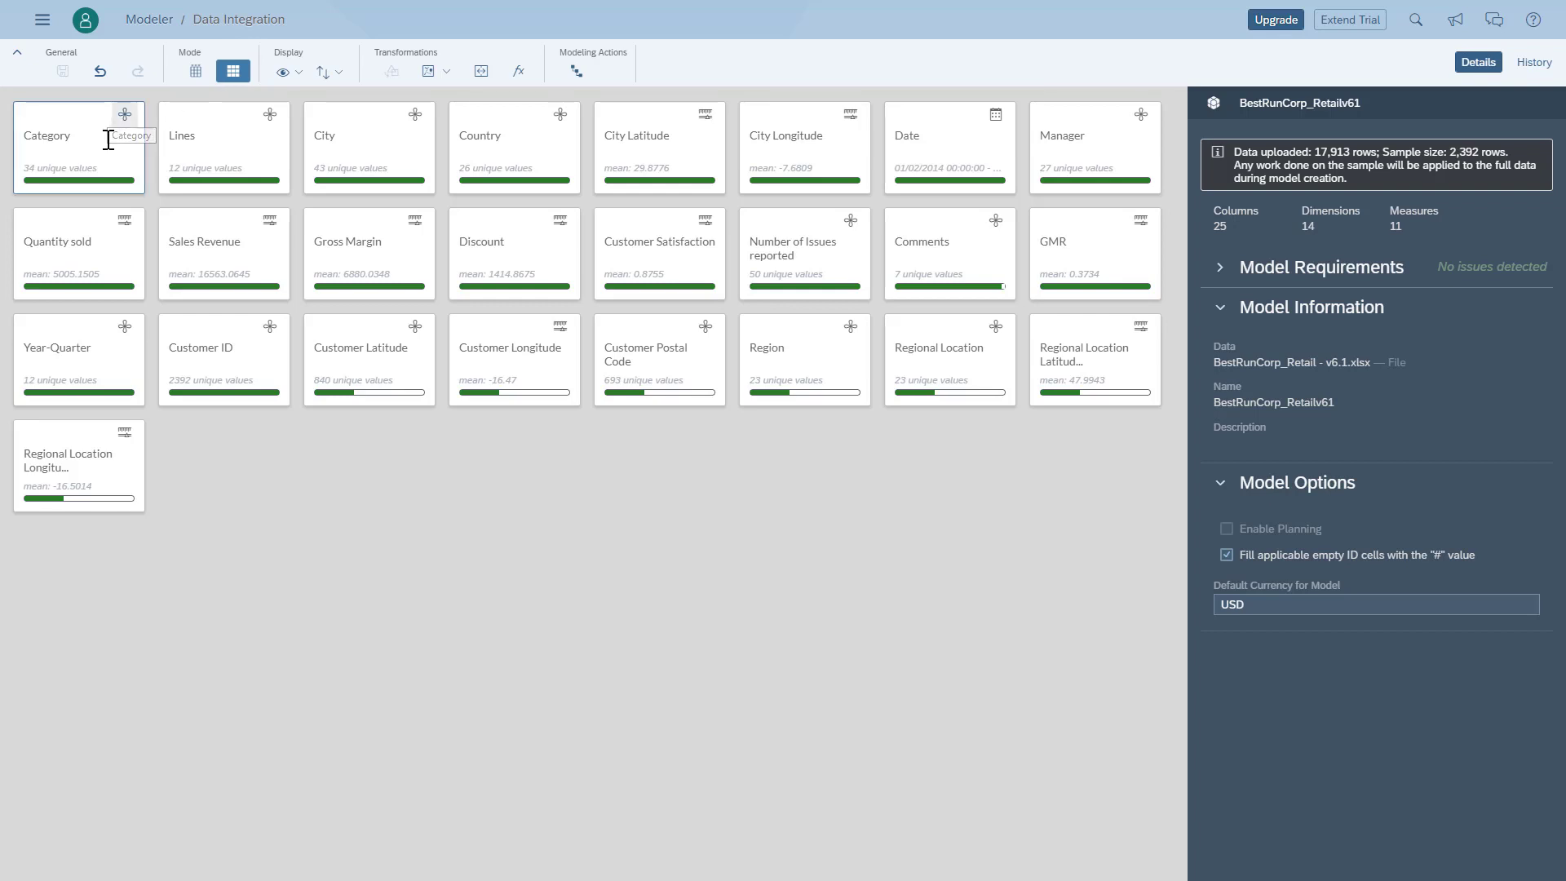
left_click(78, 145)
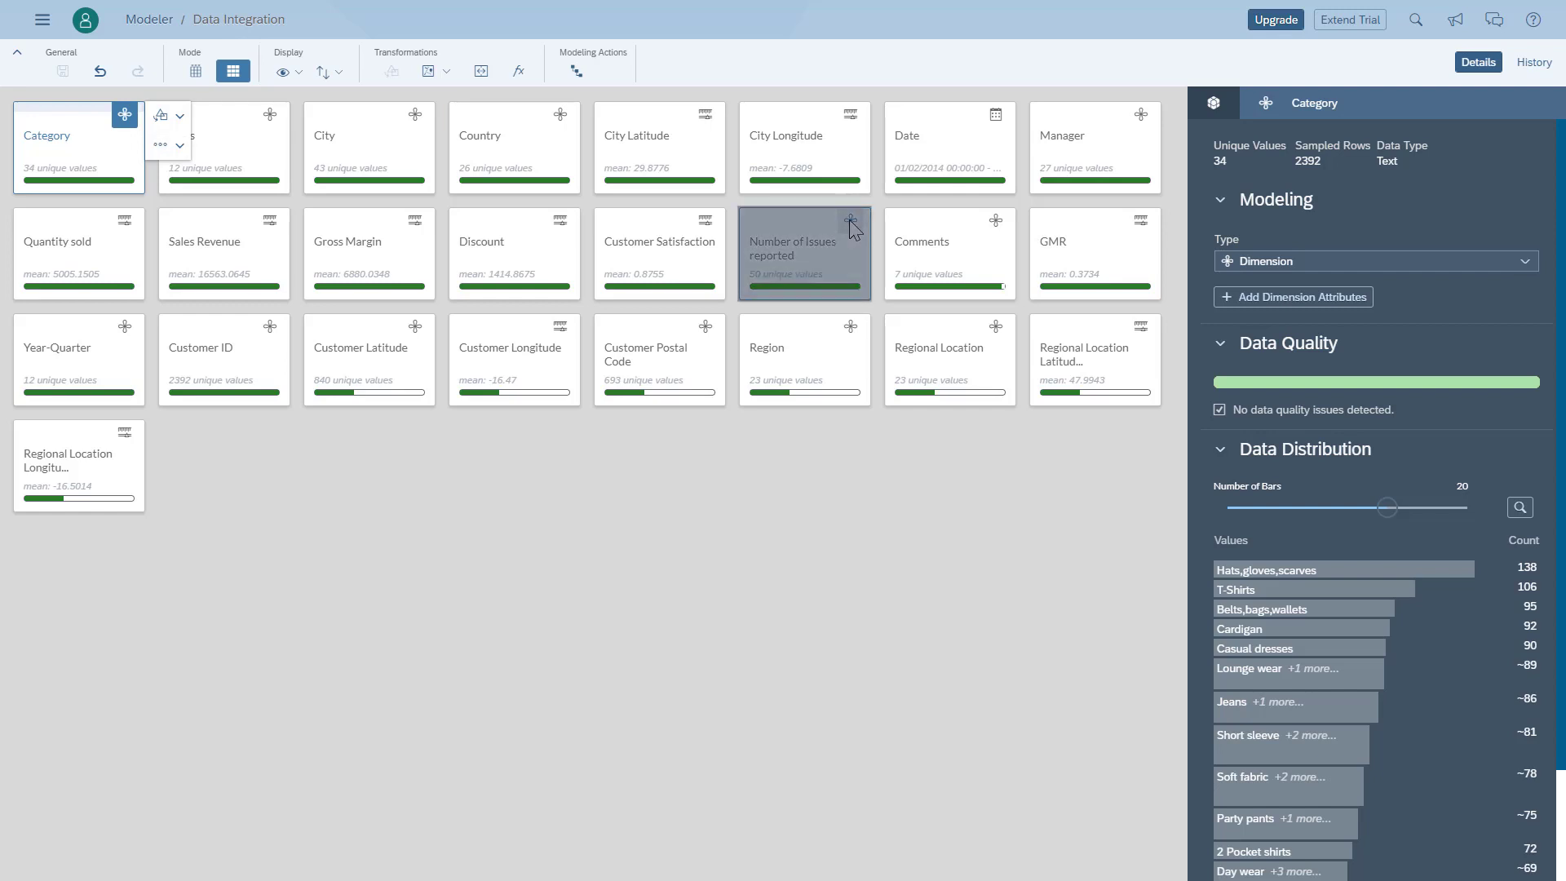
Change Number of Issues reported from a dimension to a measure
left_click(804, 255)
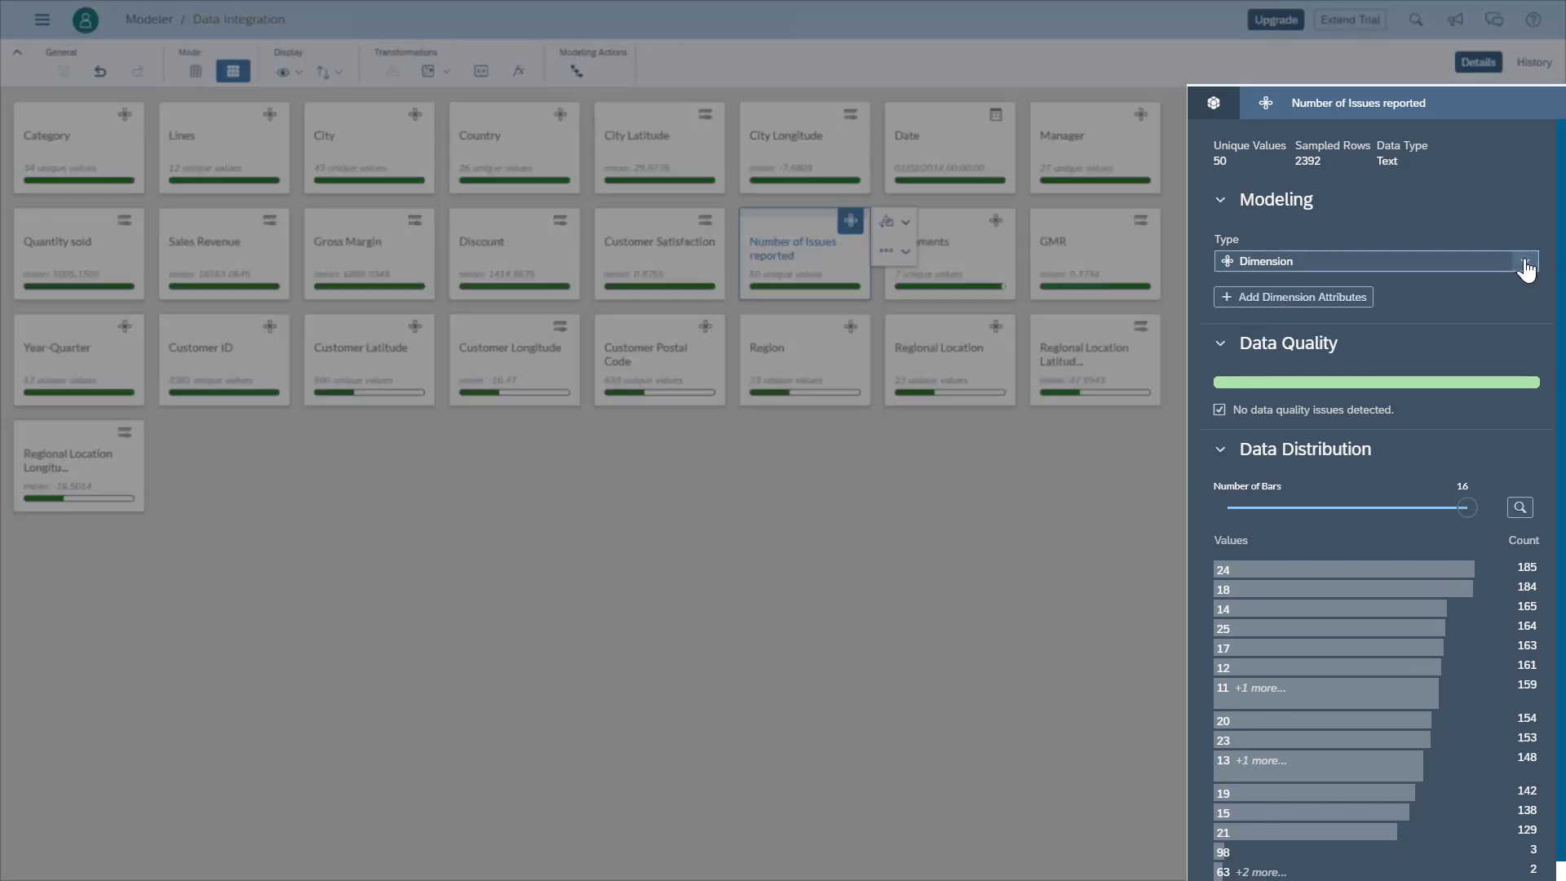
left_click(1521, 261)
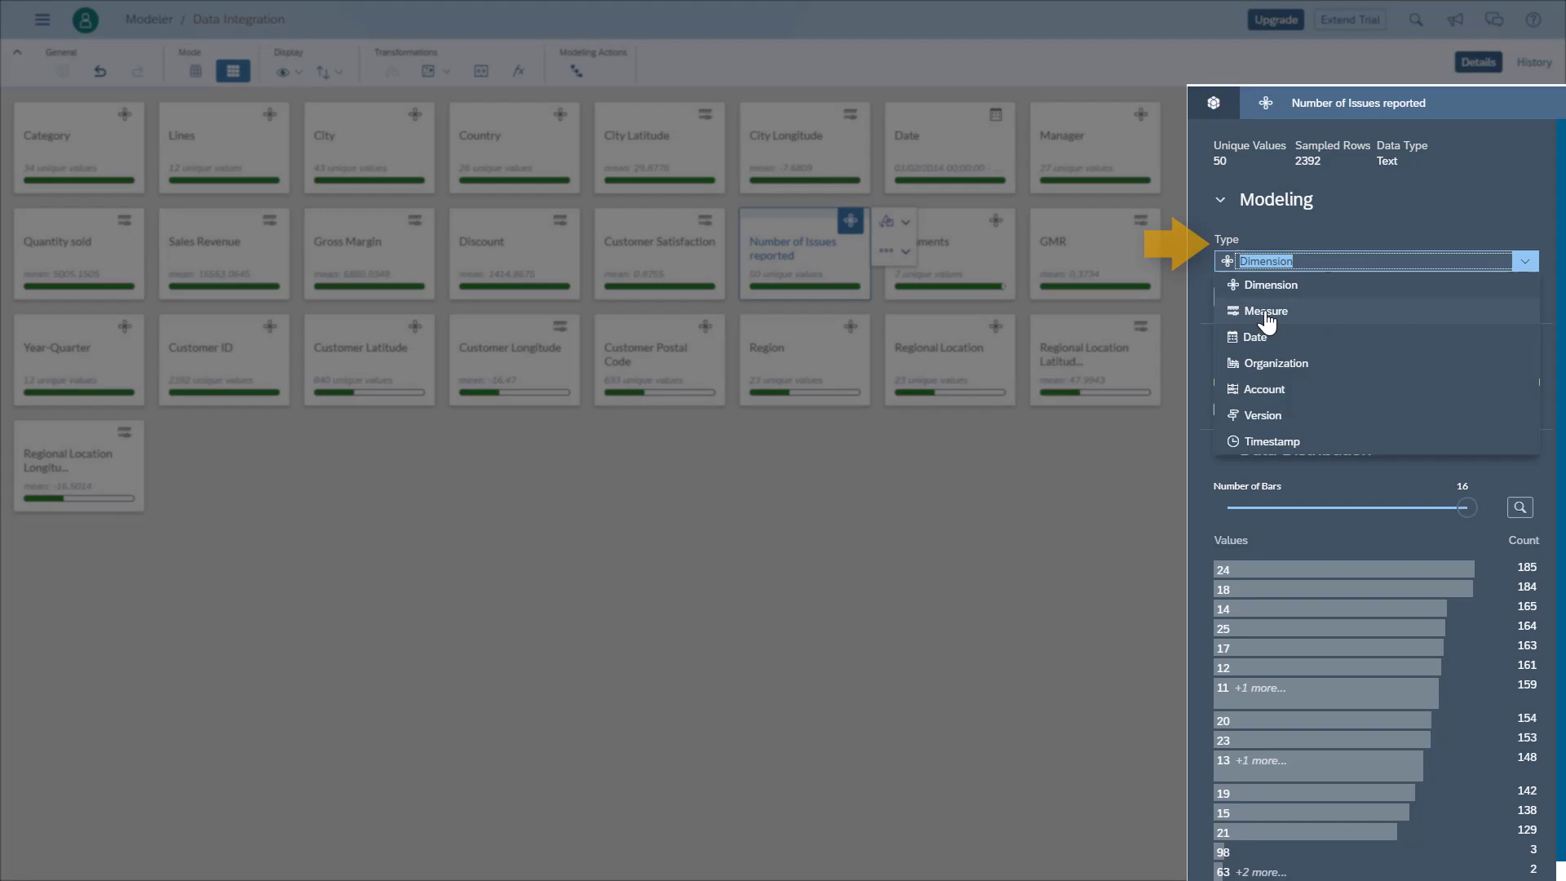
left_click(1266, 309)
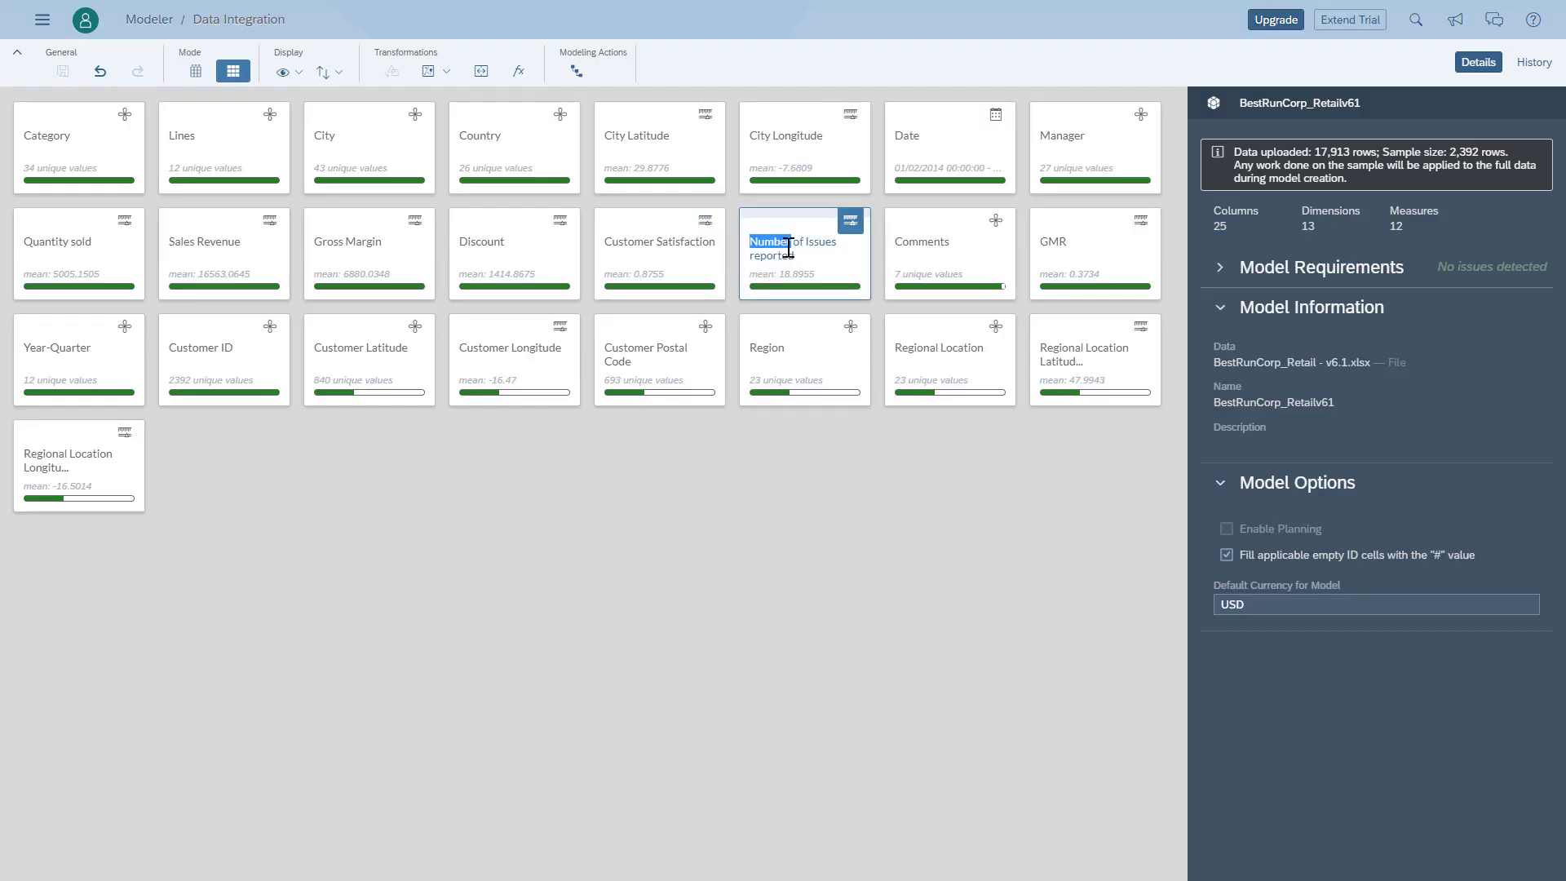
left_click(804, 248)
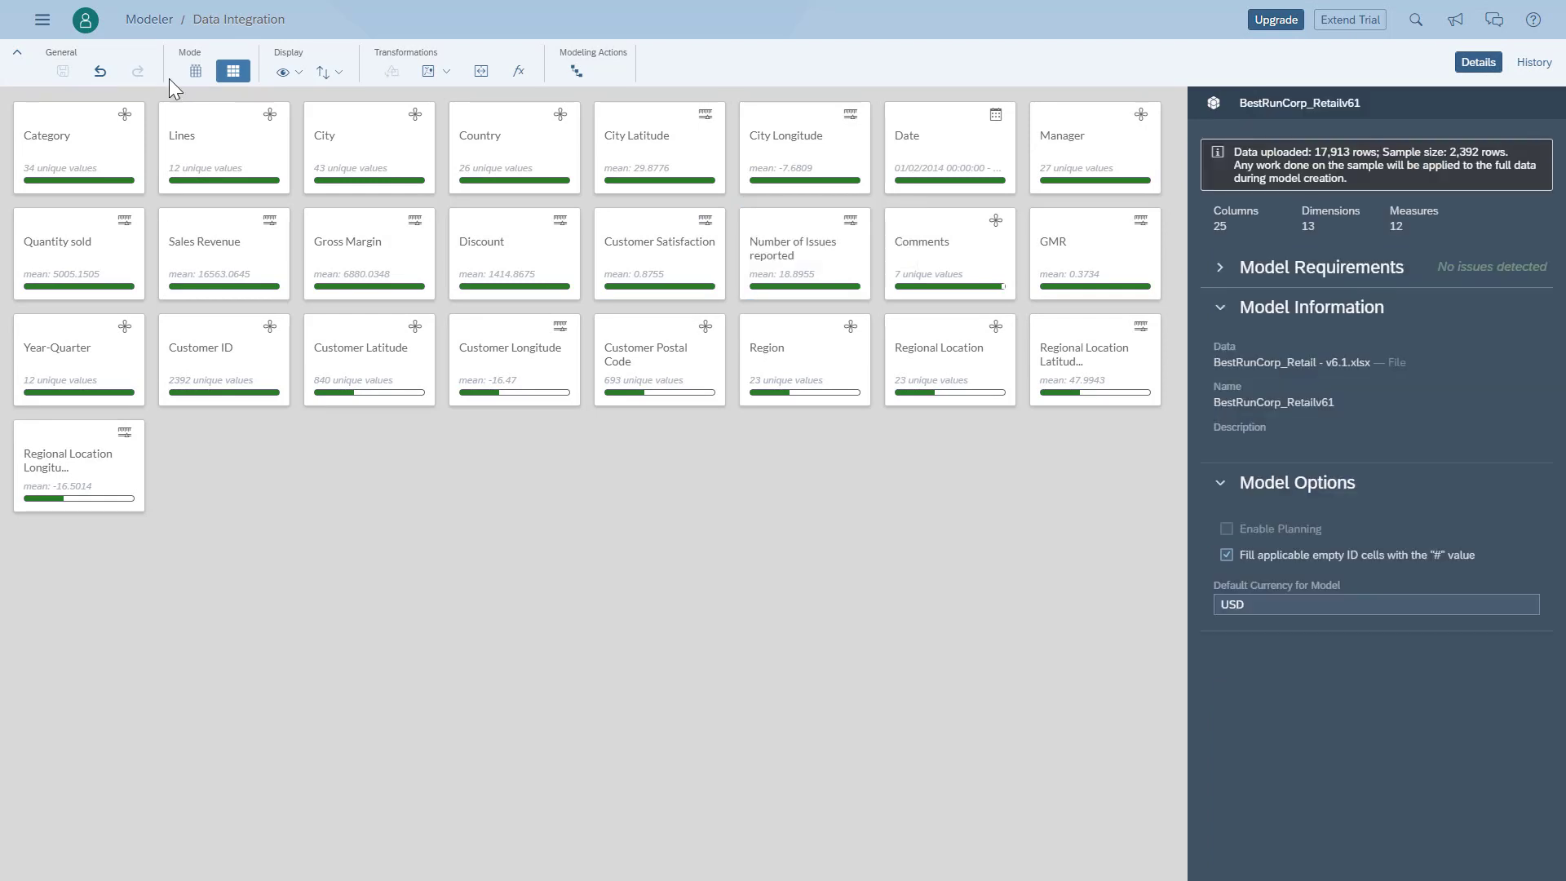
In Grid View, add a Parent-Child Hierarchy (Parent) attribute to the Category column
left_click(194, 70)
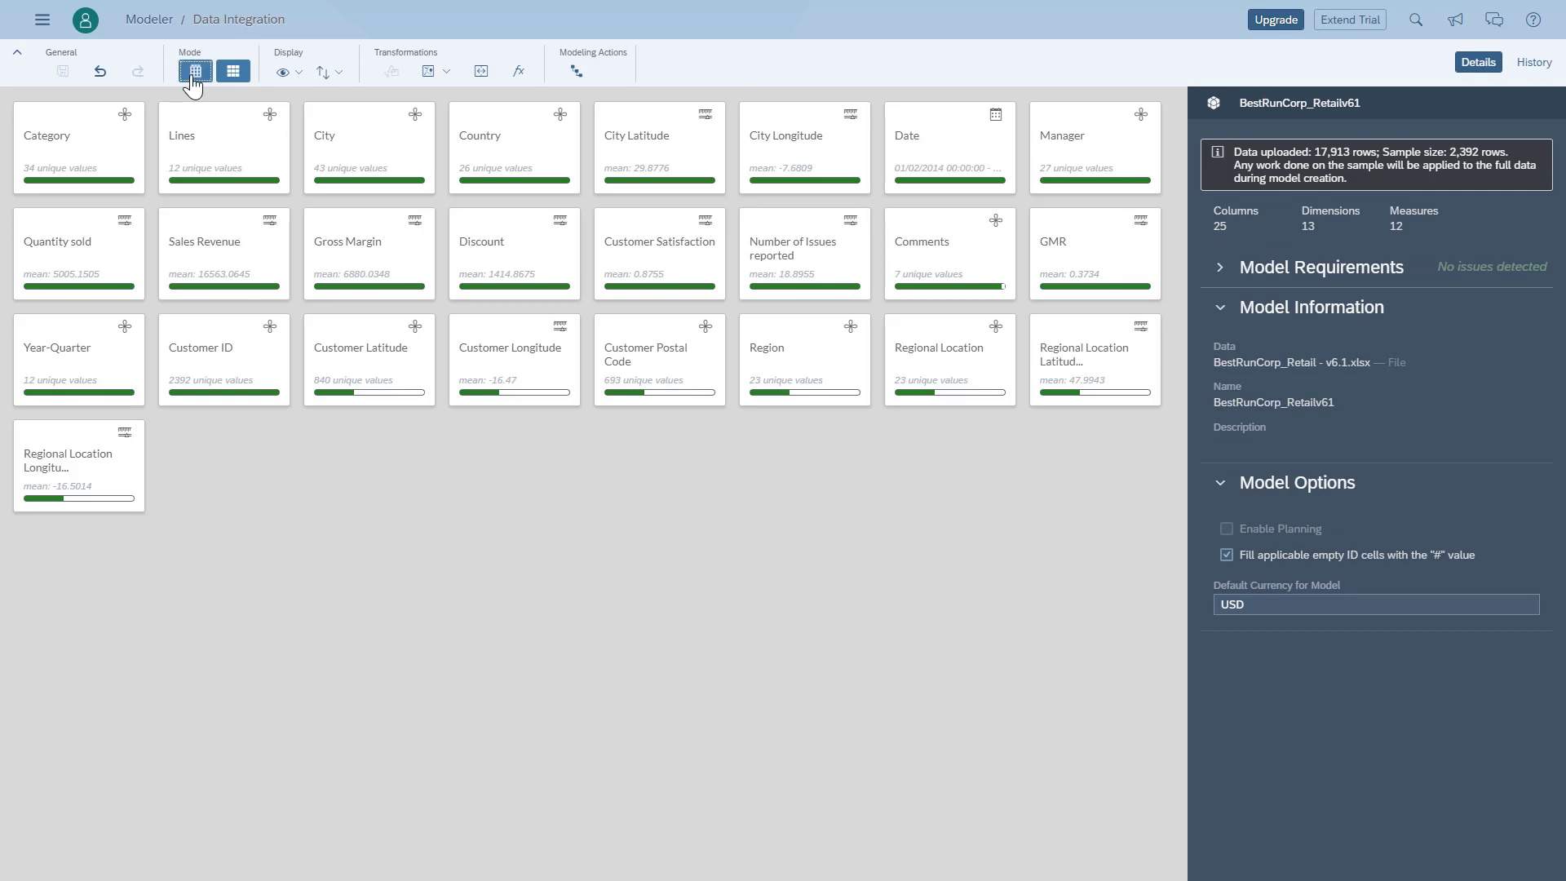
left_click(194, 70)
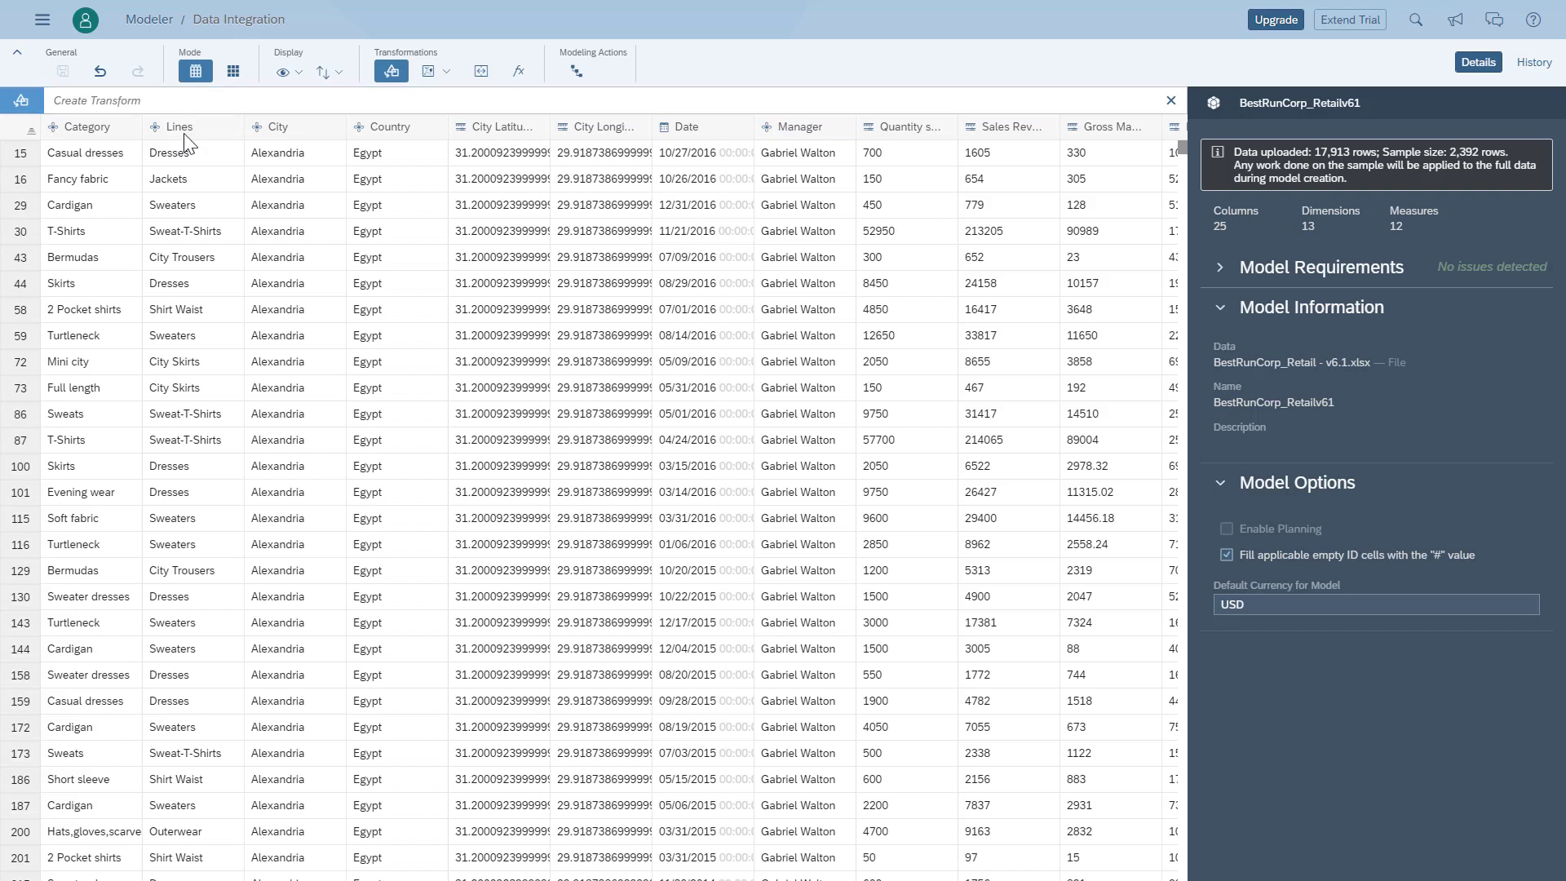
left_click(180, 127)
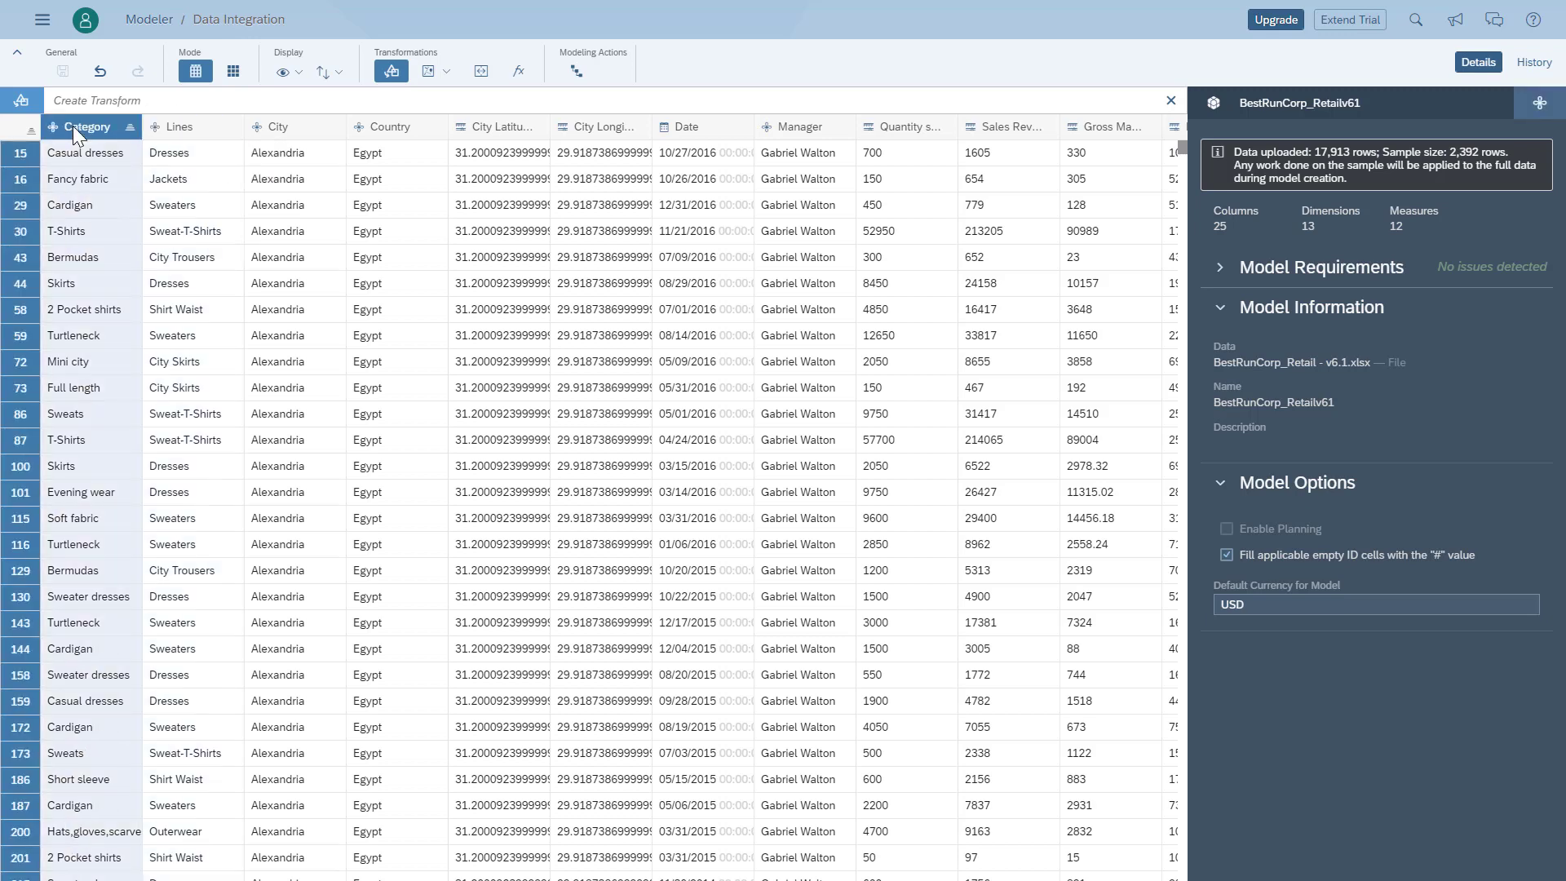
left_click(86, 126)
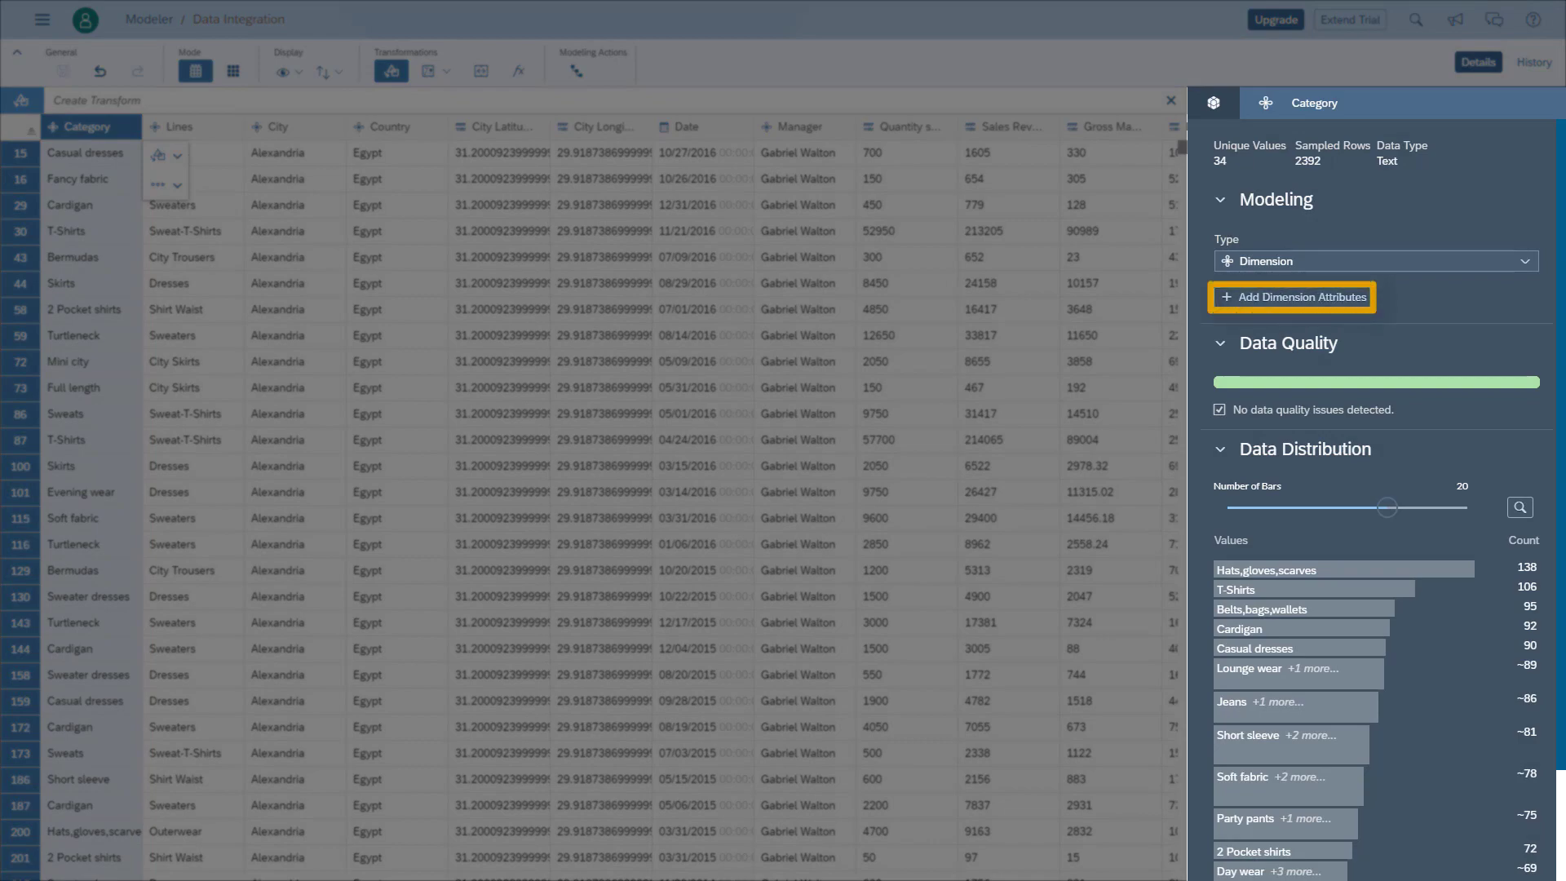
left_click(1292, 297)
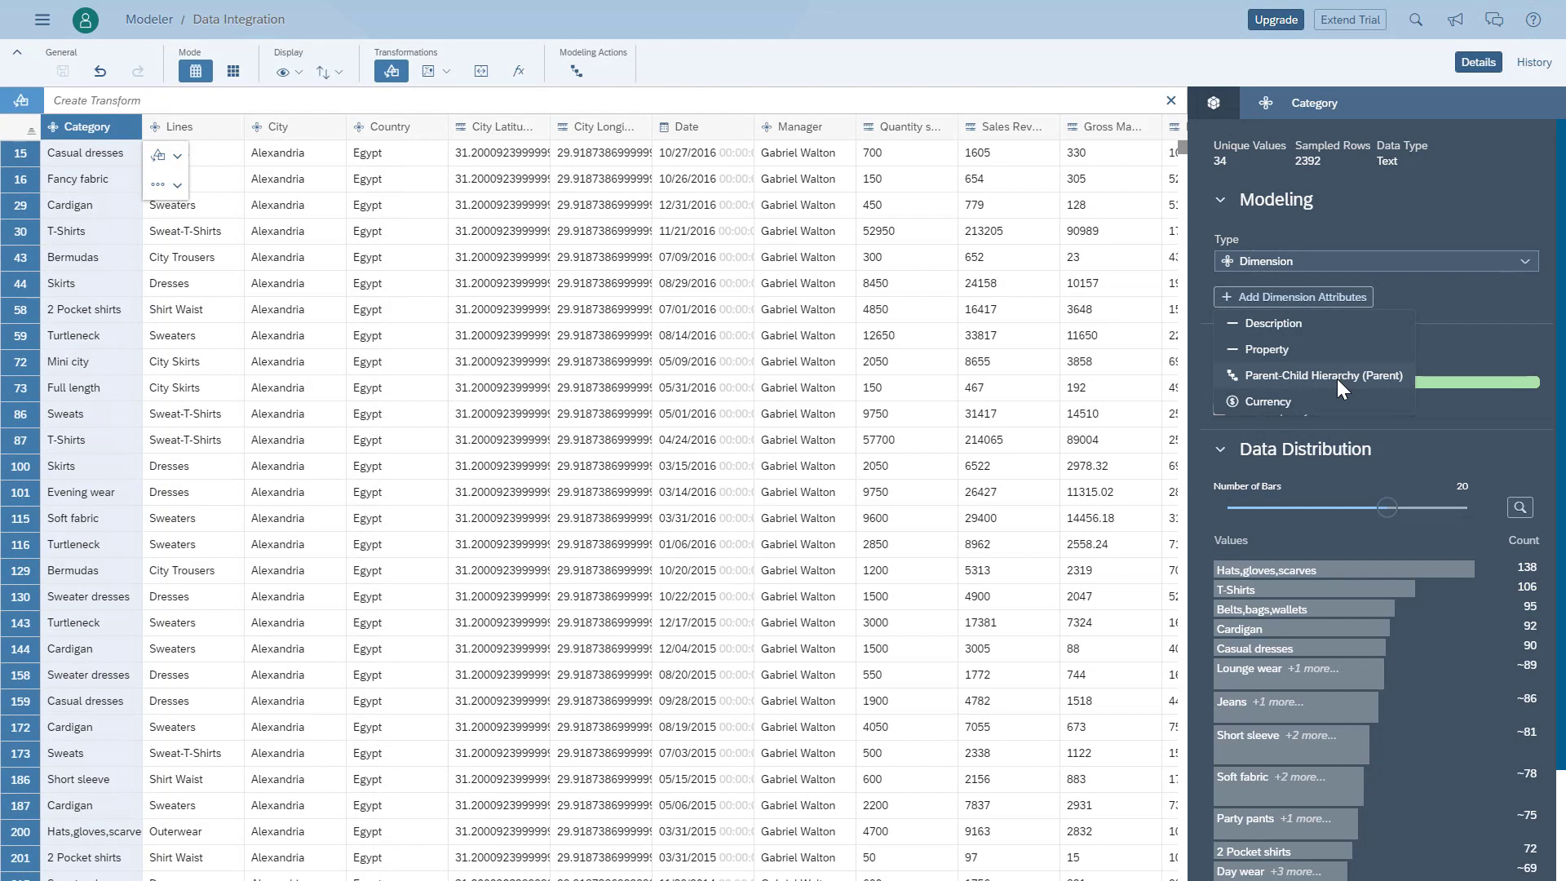
left_click(1323, 375)
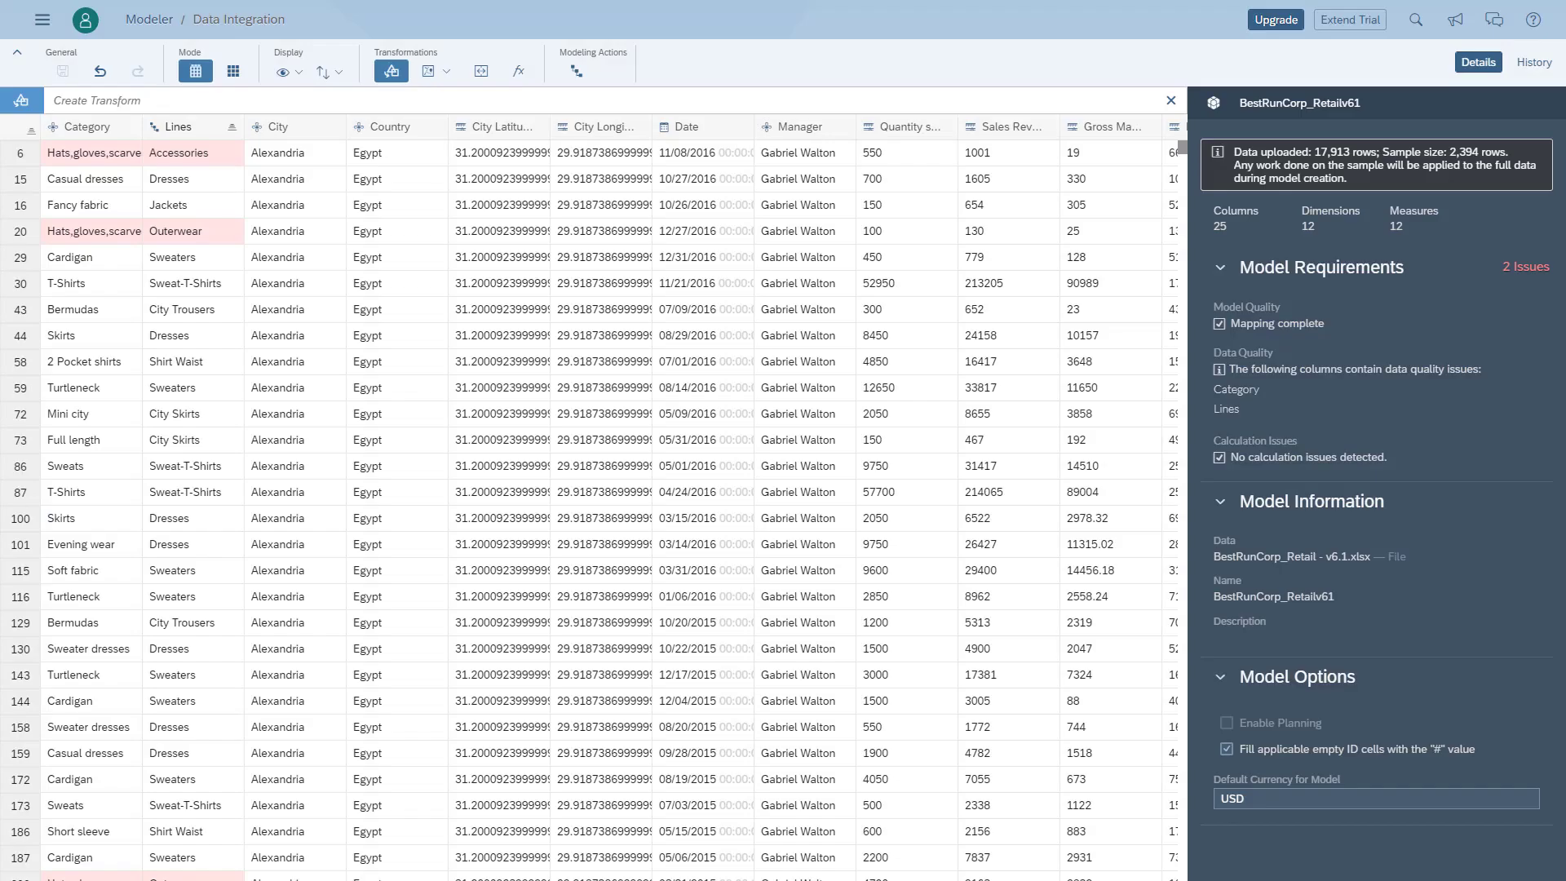
Fix Lines' data quality issue by replacing Outerwear with Accessories for Hats,gloves,scarves rows
left_click(171, 127)
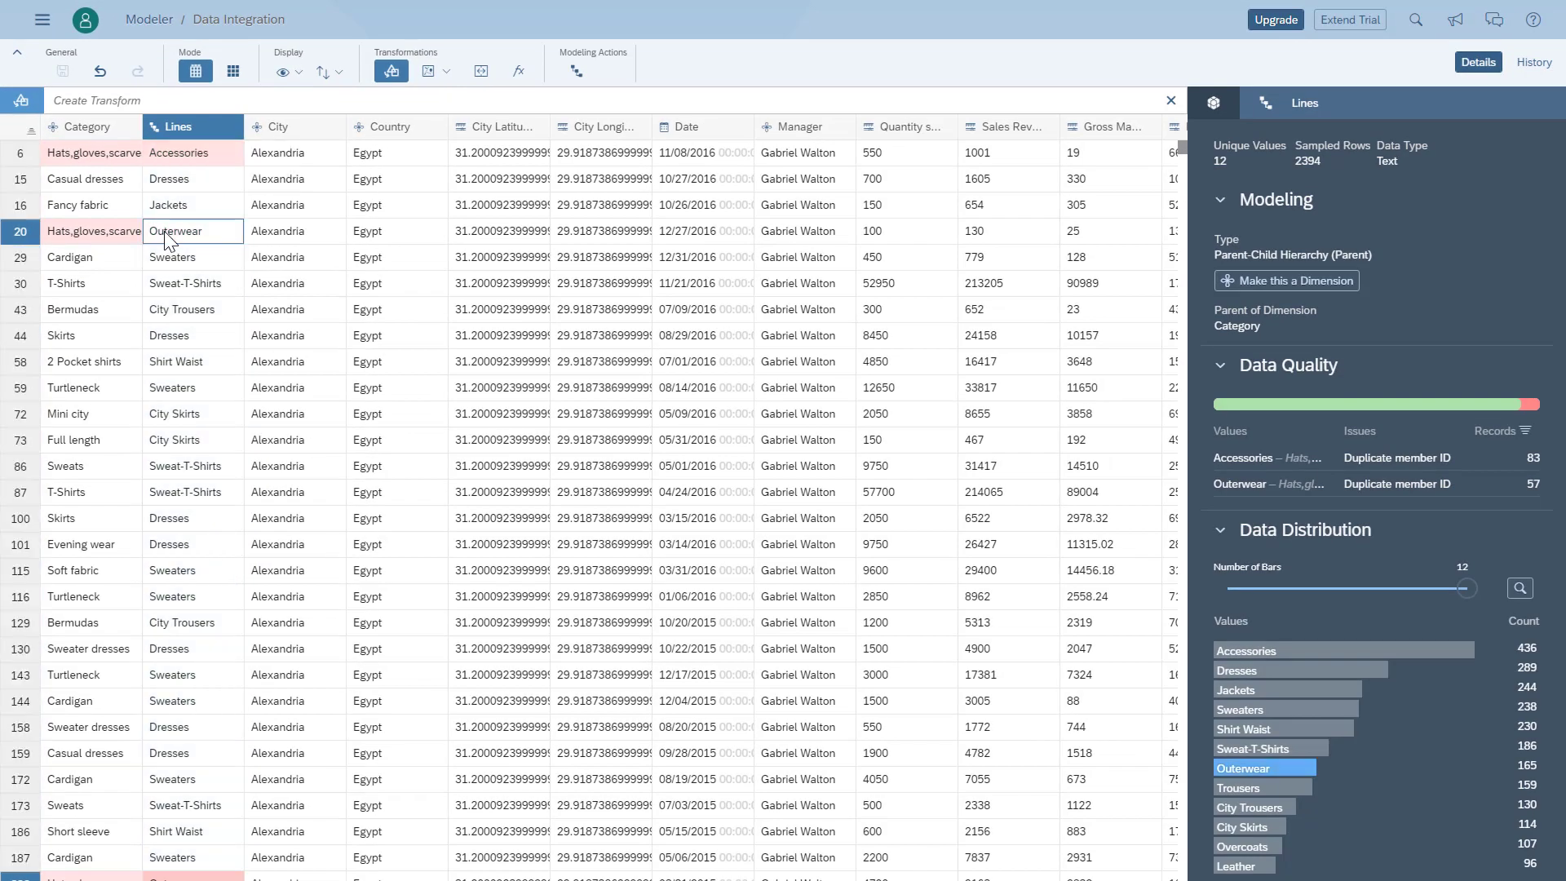
left_click(160, 258)
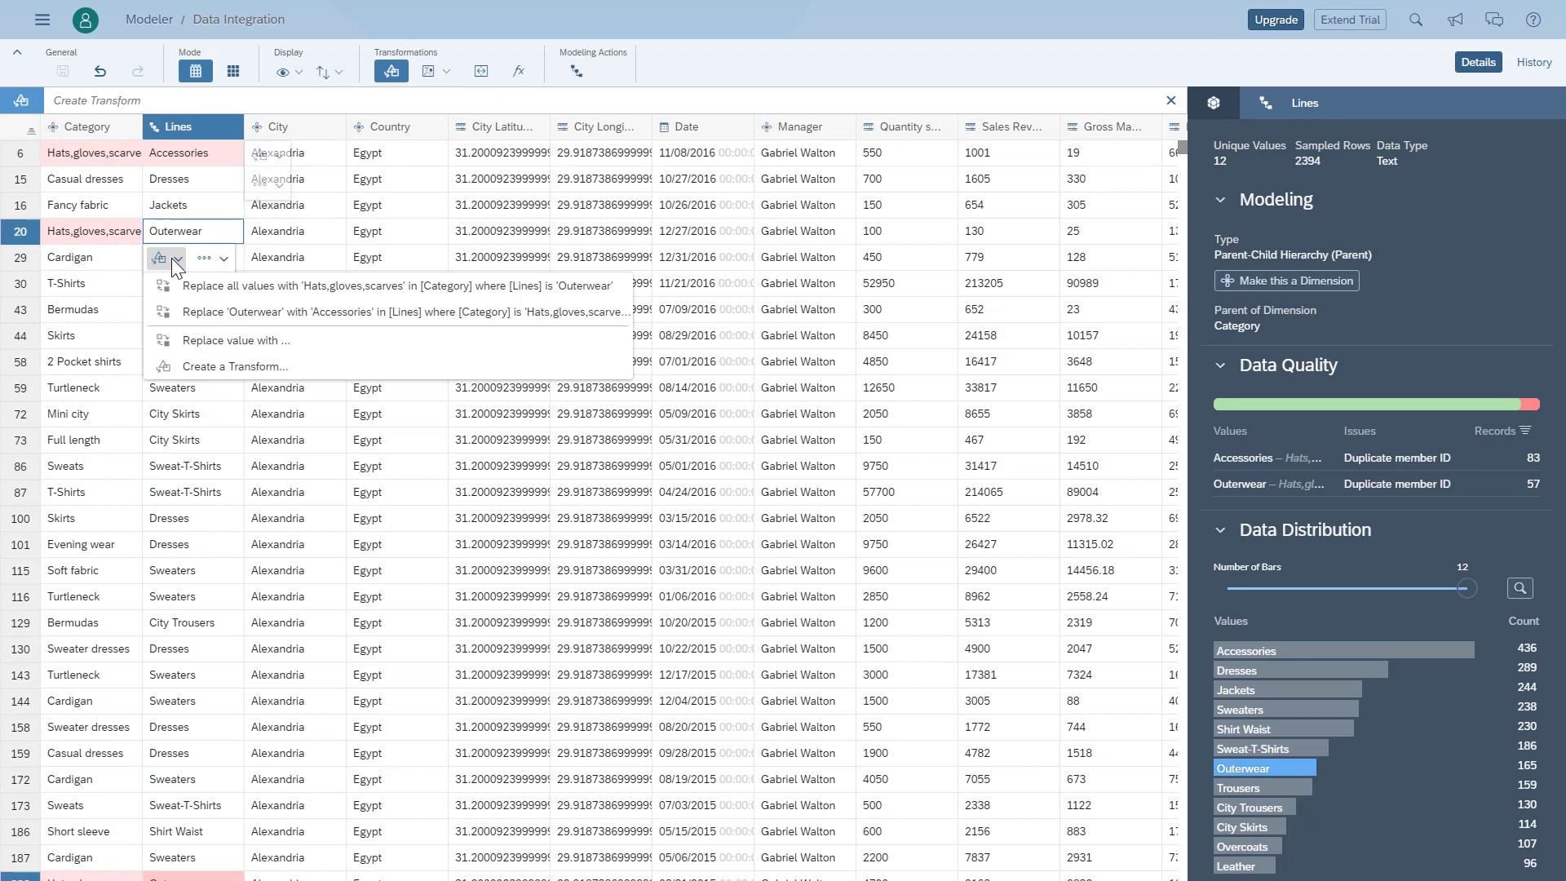
mouse_move(189, 292)
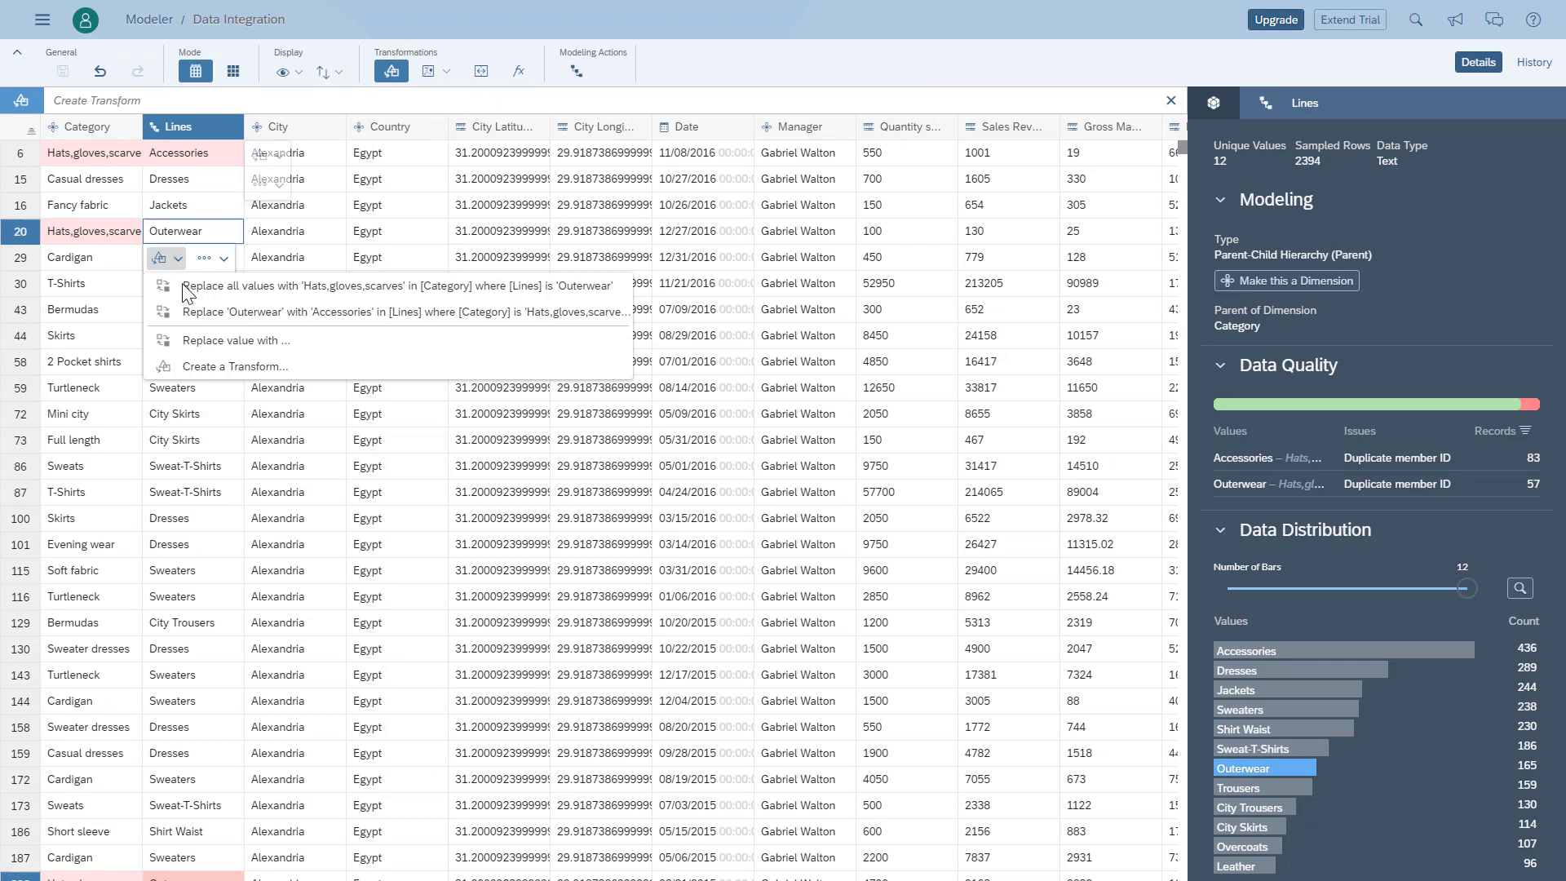
left_click(396, 286)
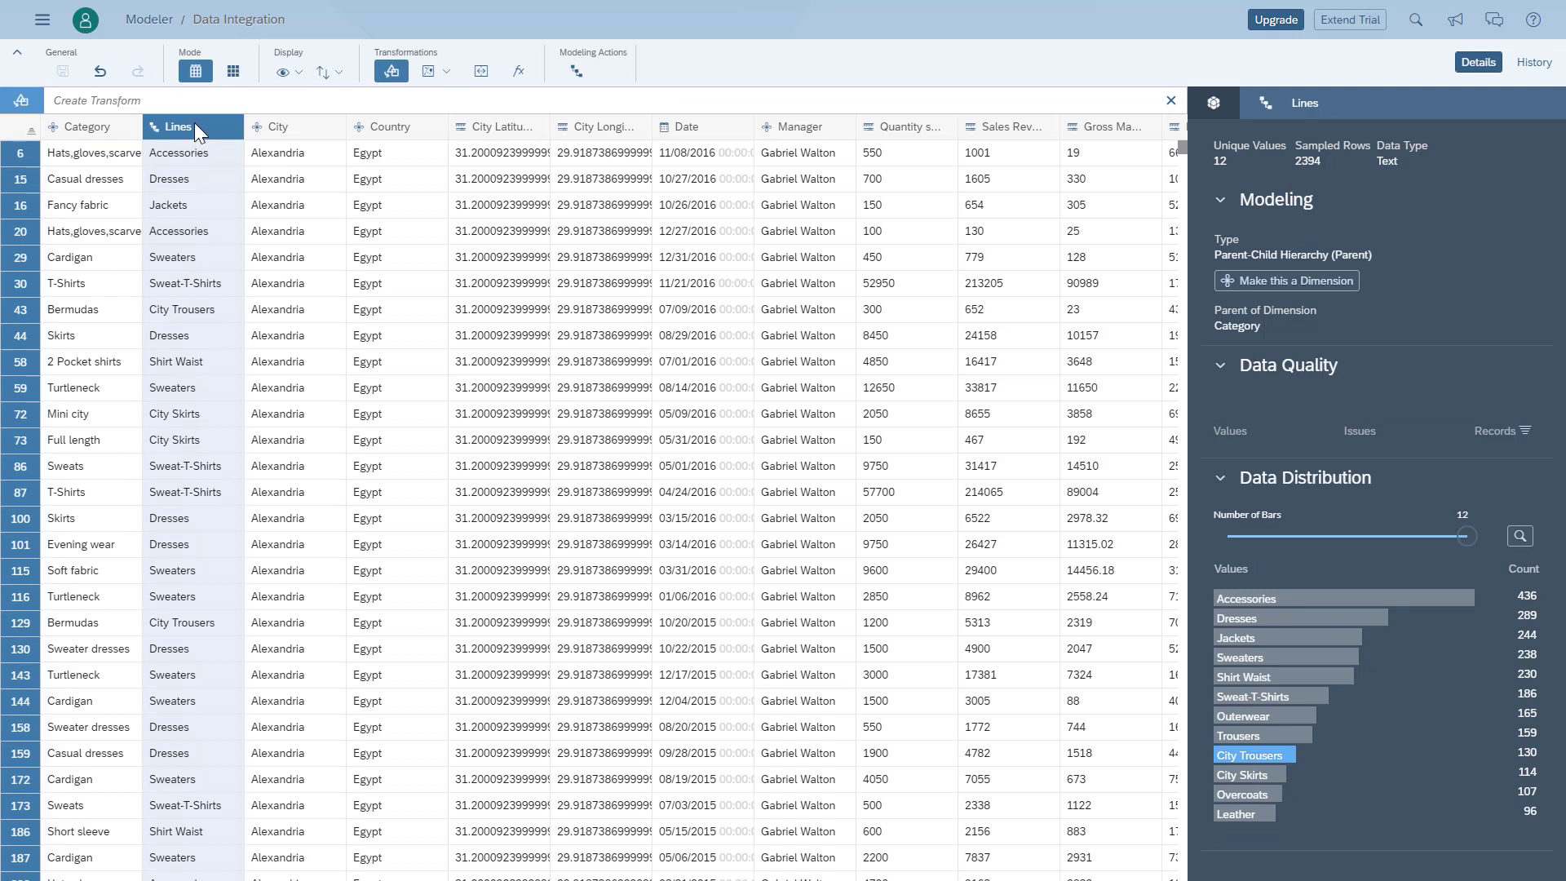
Rebuild the model, accepting the warning about one affected dependency
left_click(235, 127)
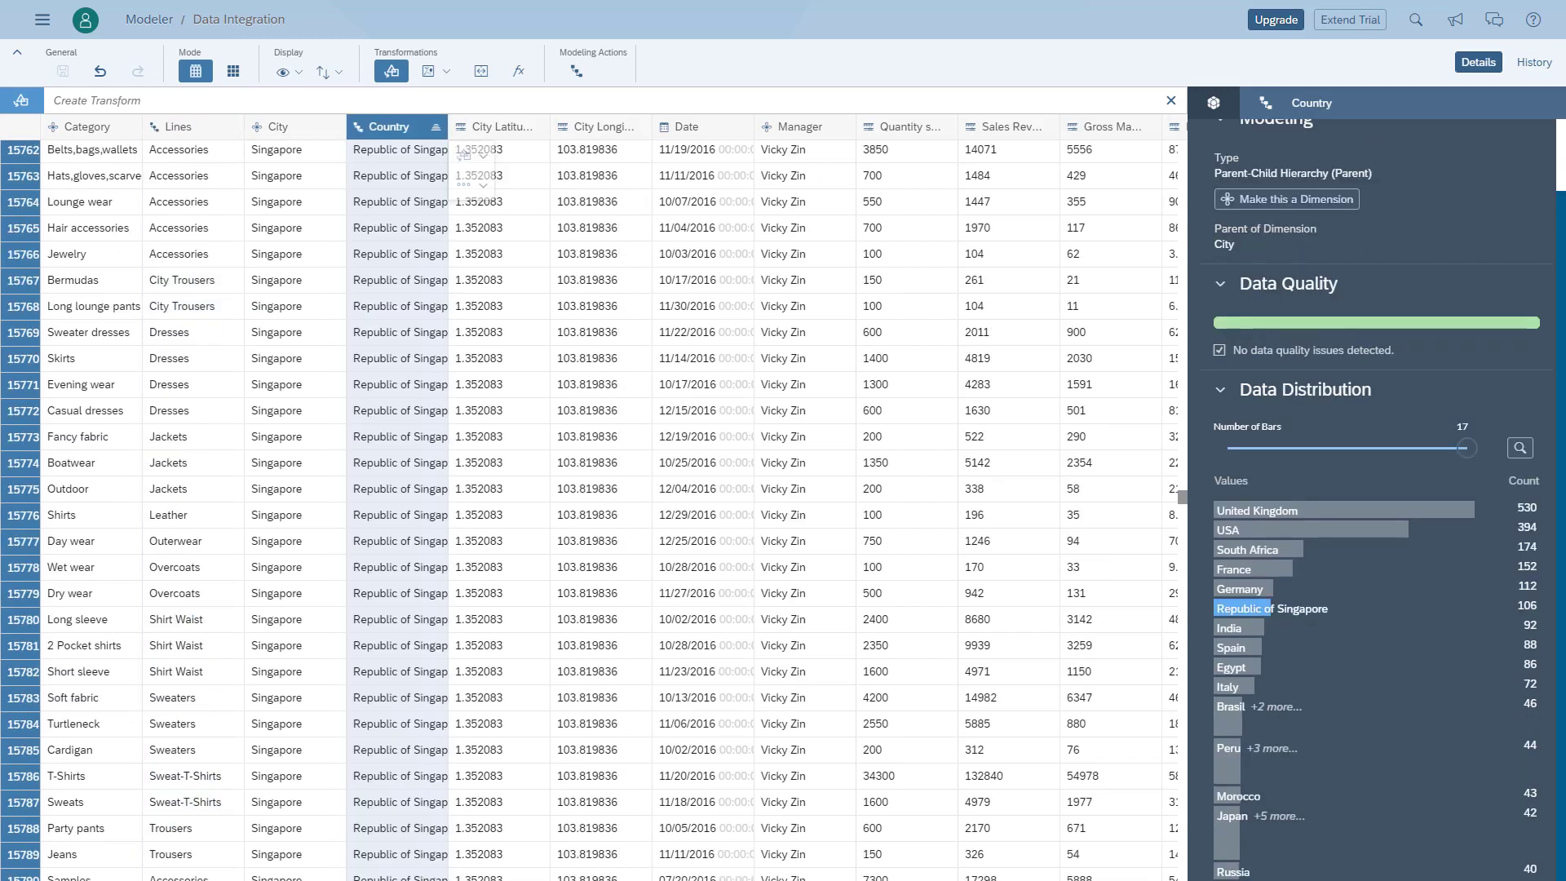
left_click(1296, 860)
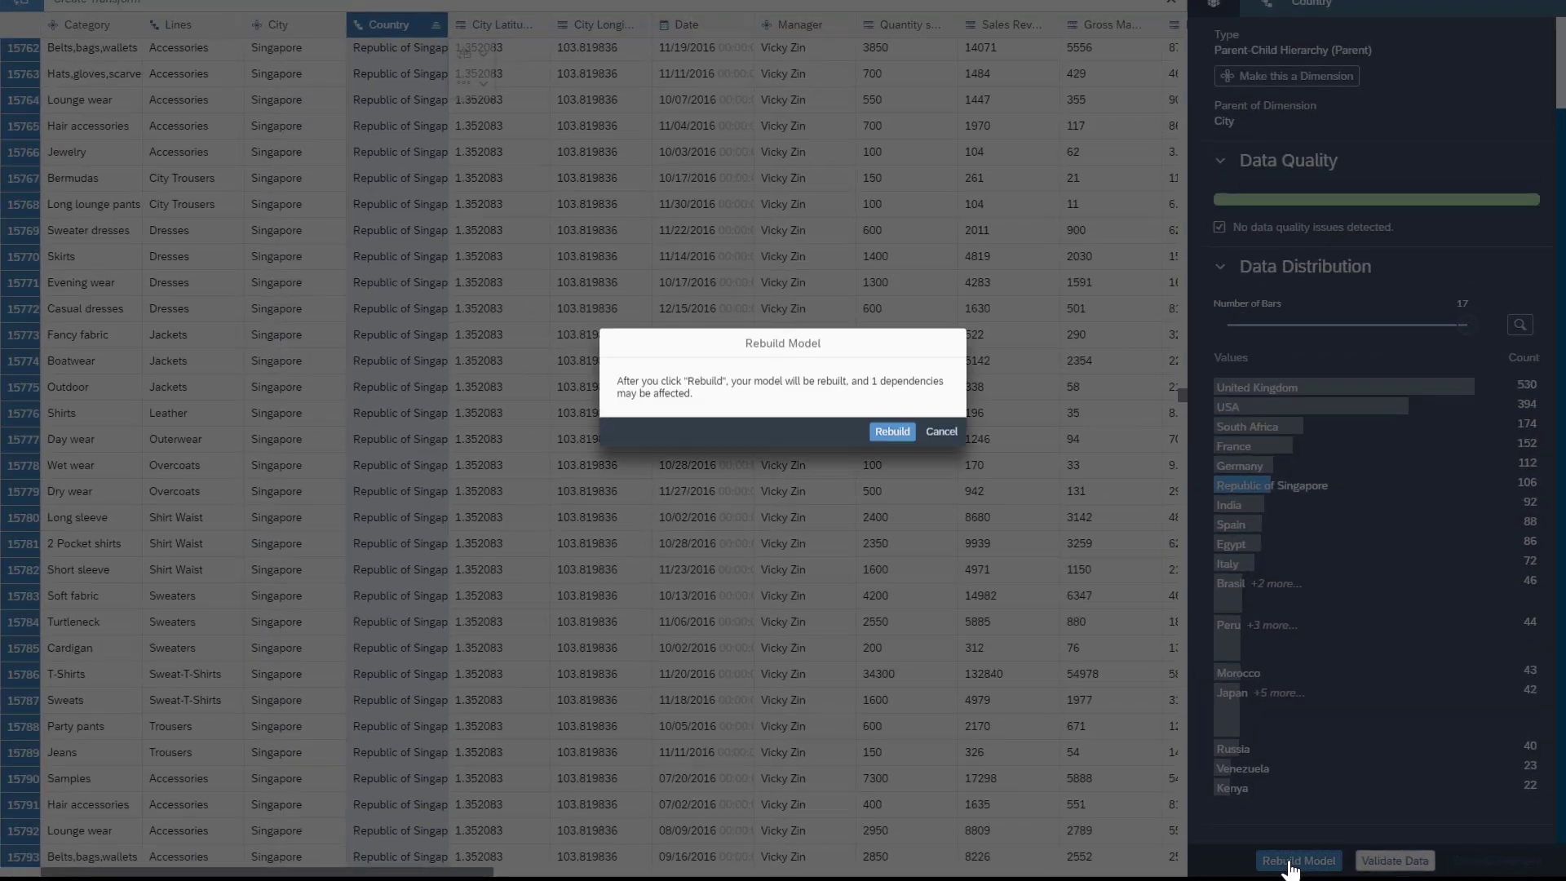
left_click(891, 431)
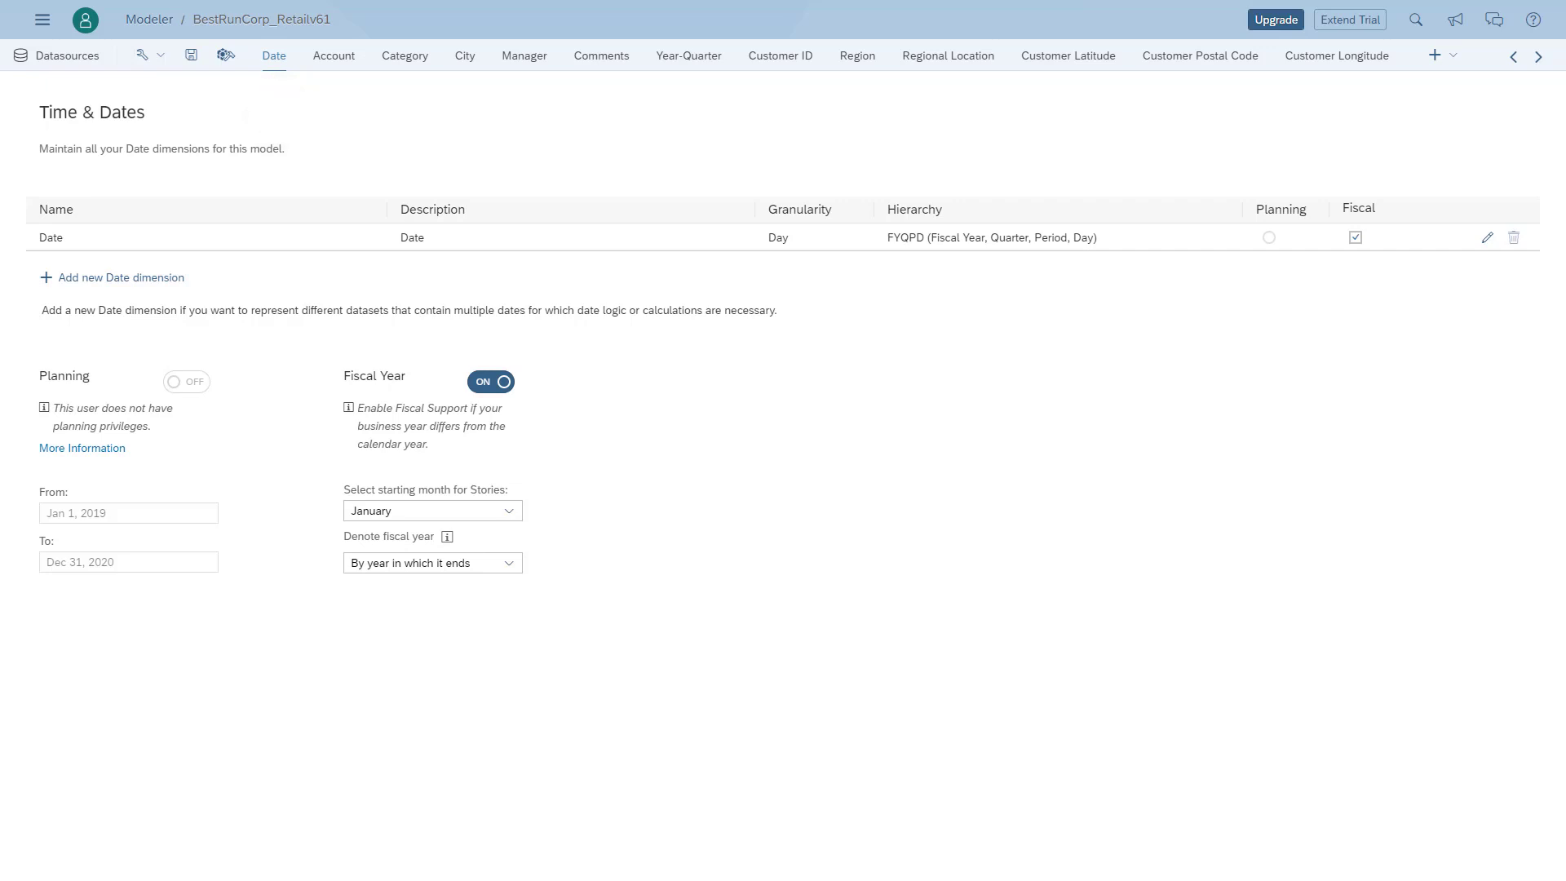
mouse_move(274, 55)
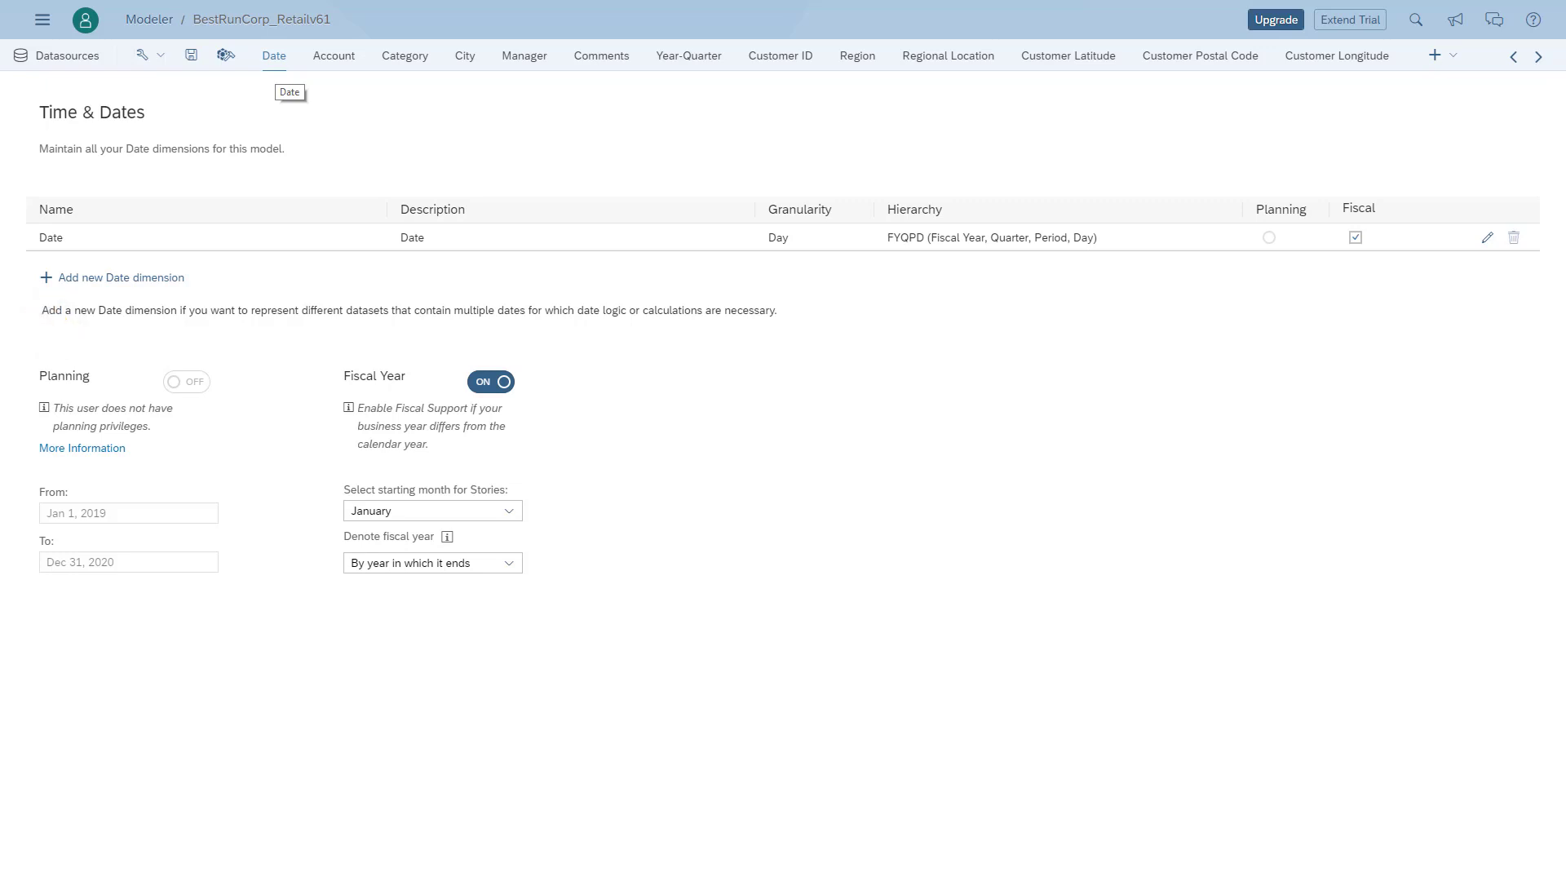
Open the Account dimension listing the model's seven measures
left_click(332, 56)
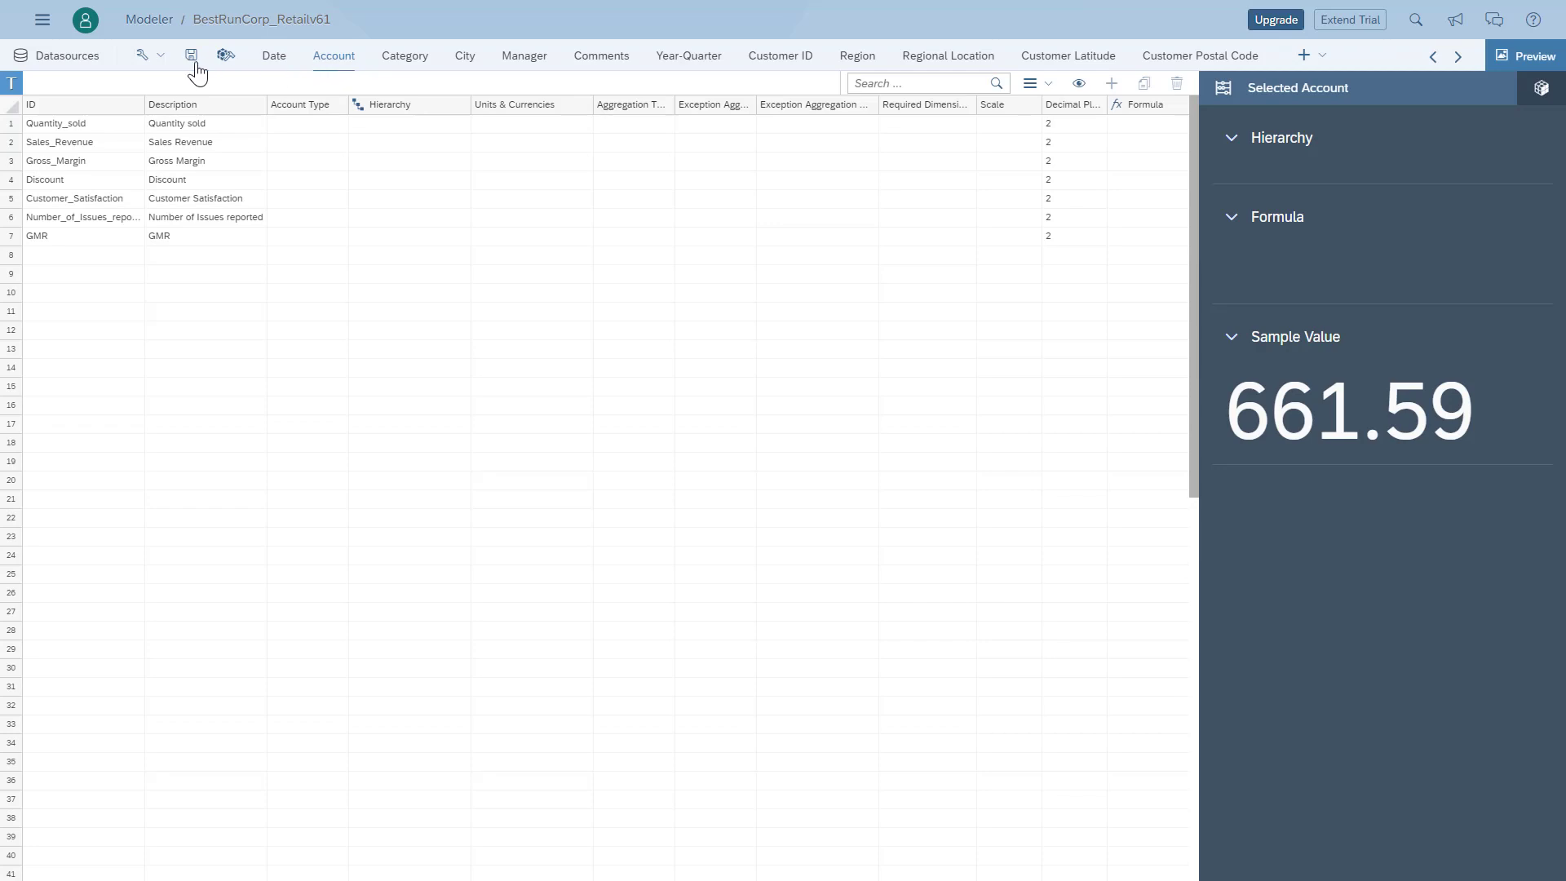
left_click(149, 55)
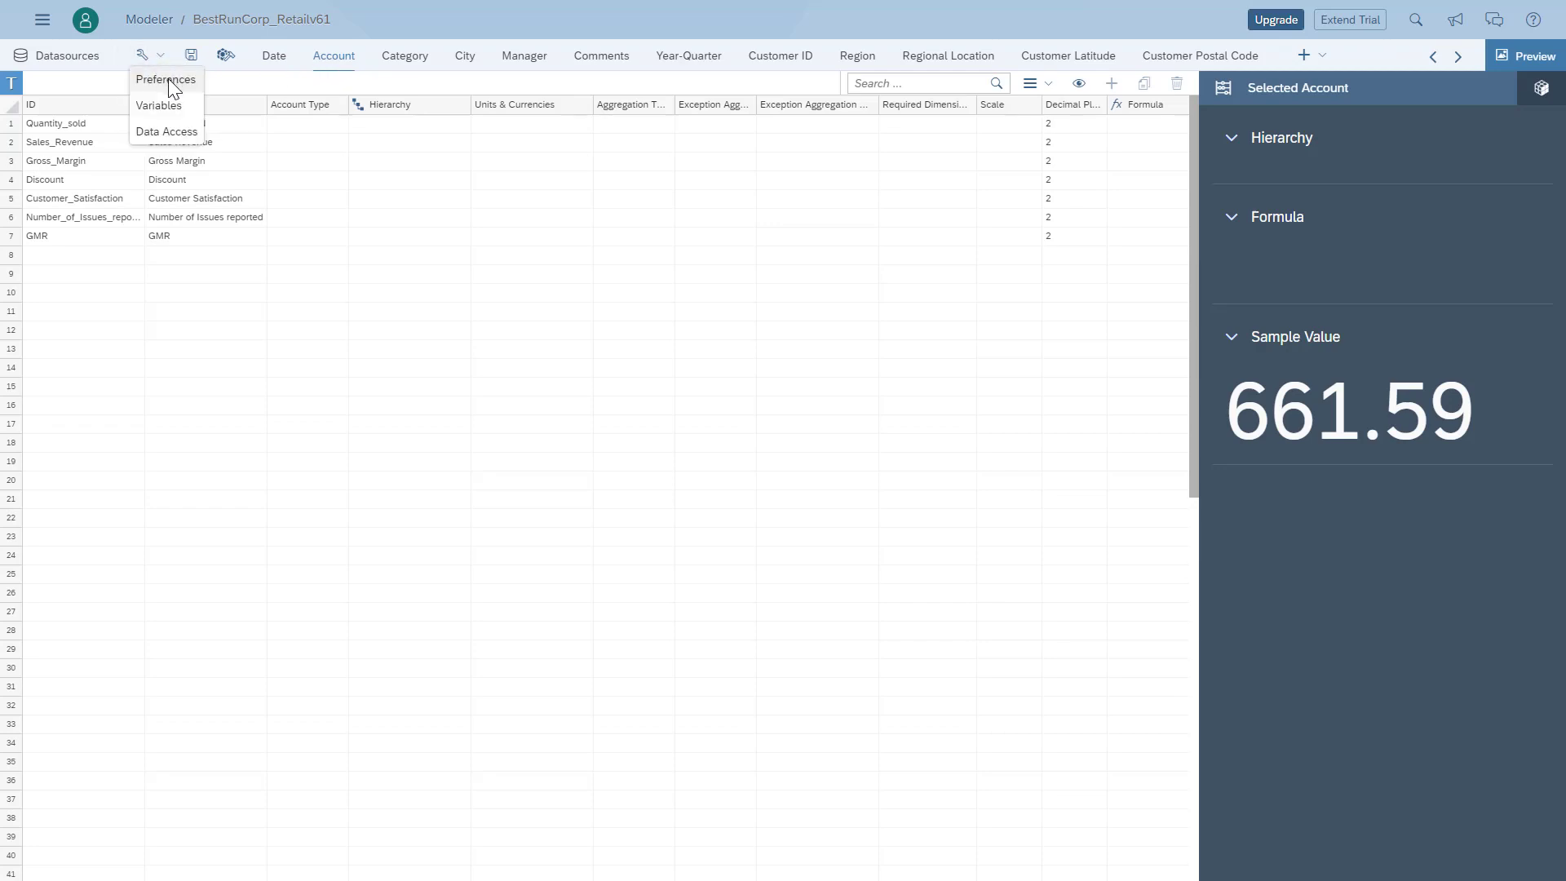
left_click(167, 80)
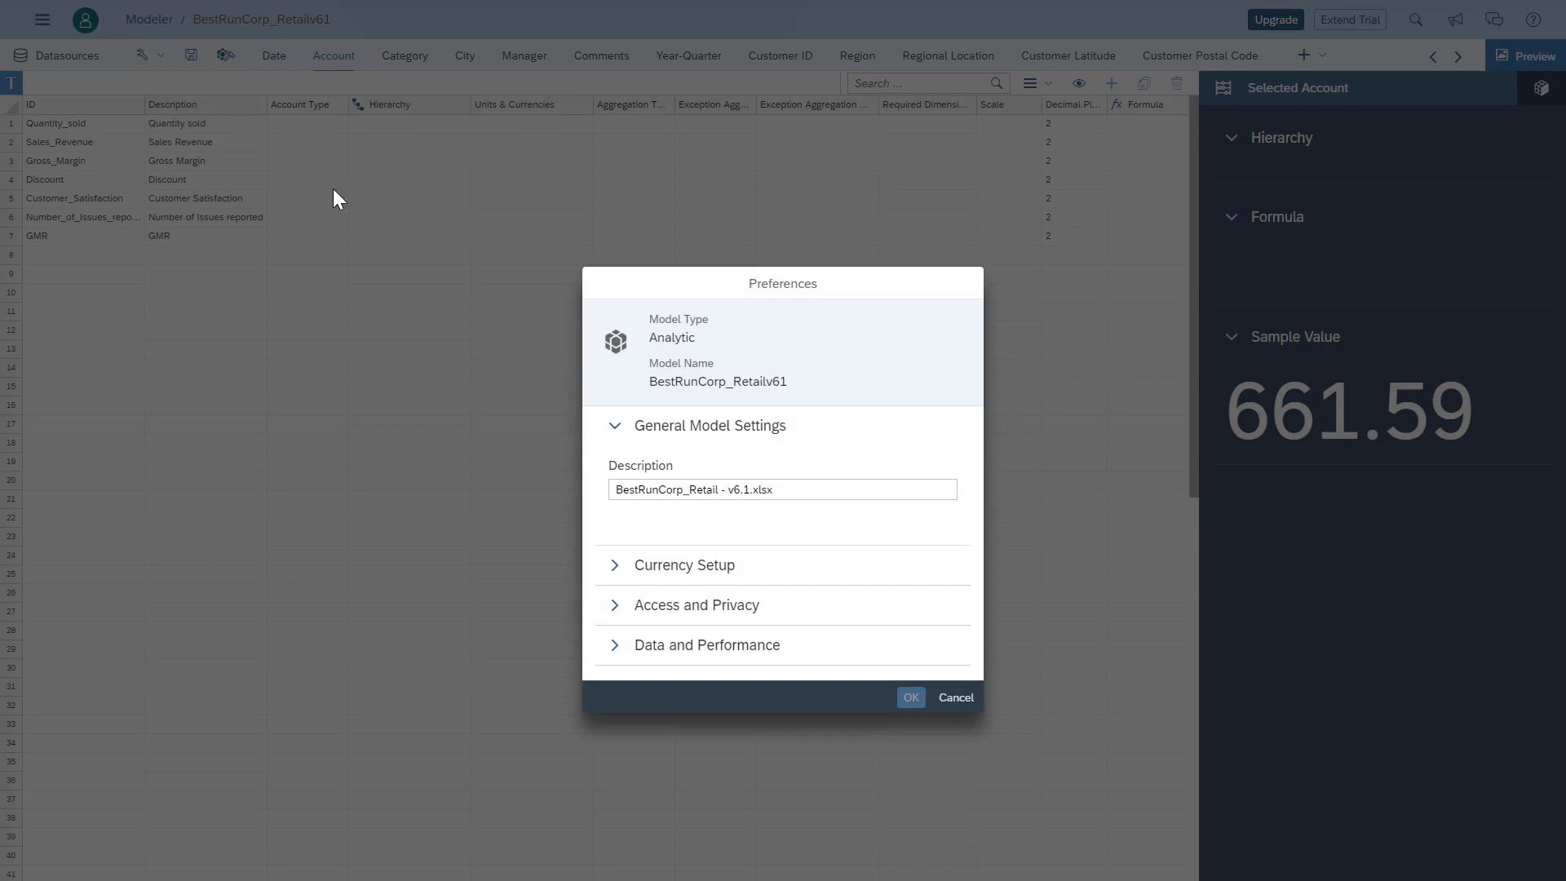
left_click(684, 565)
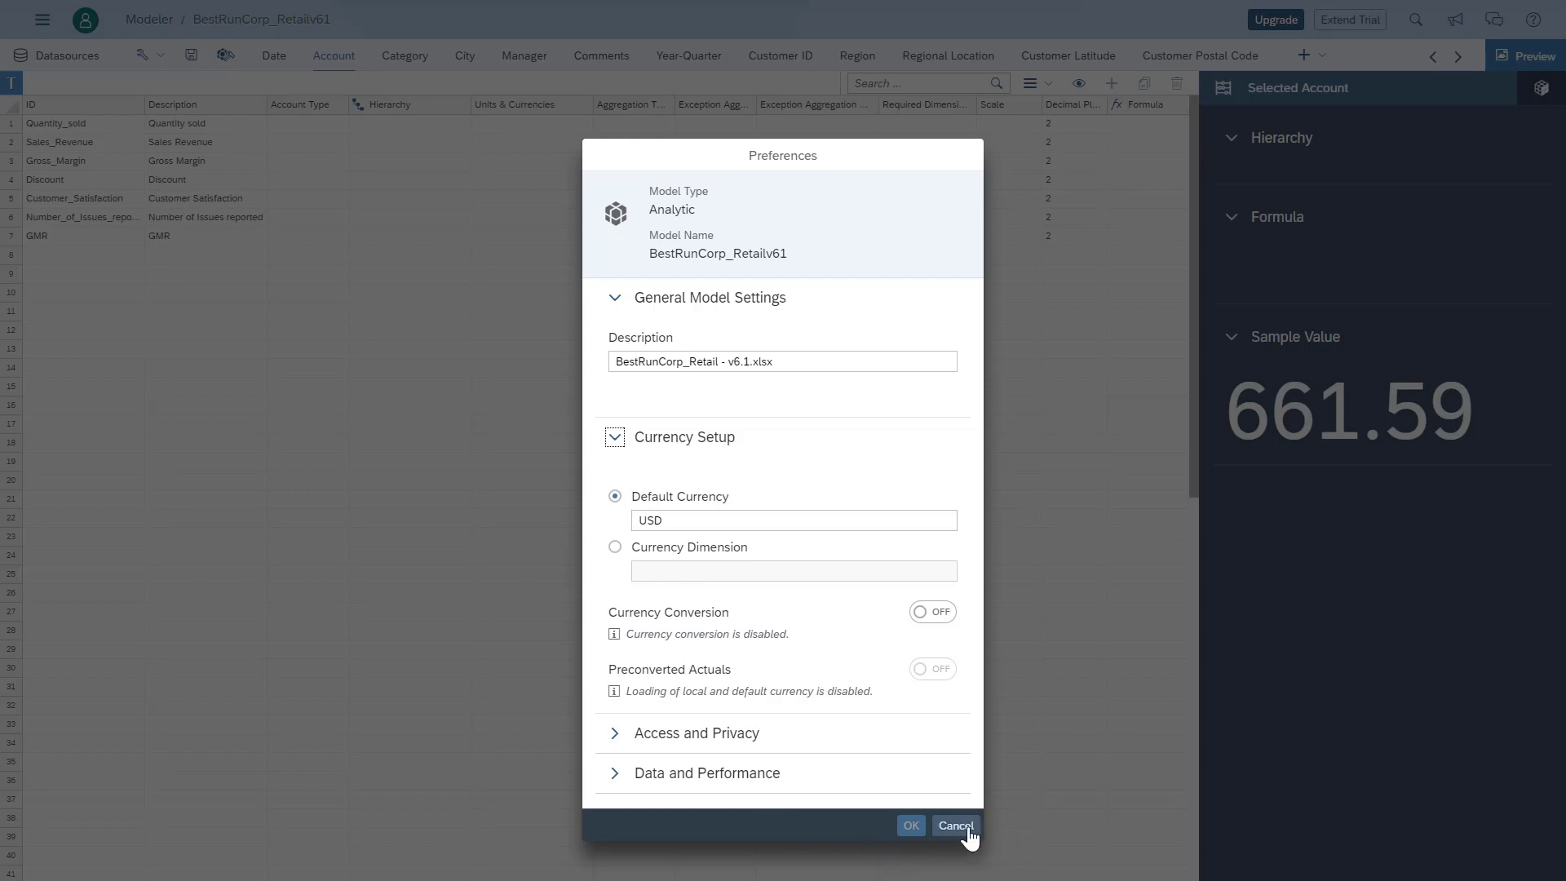
left_click(954, 825)
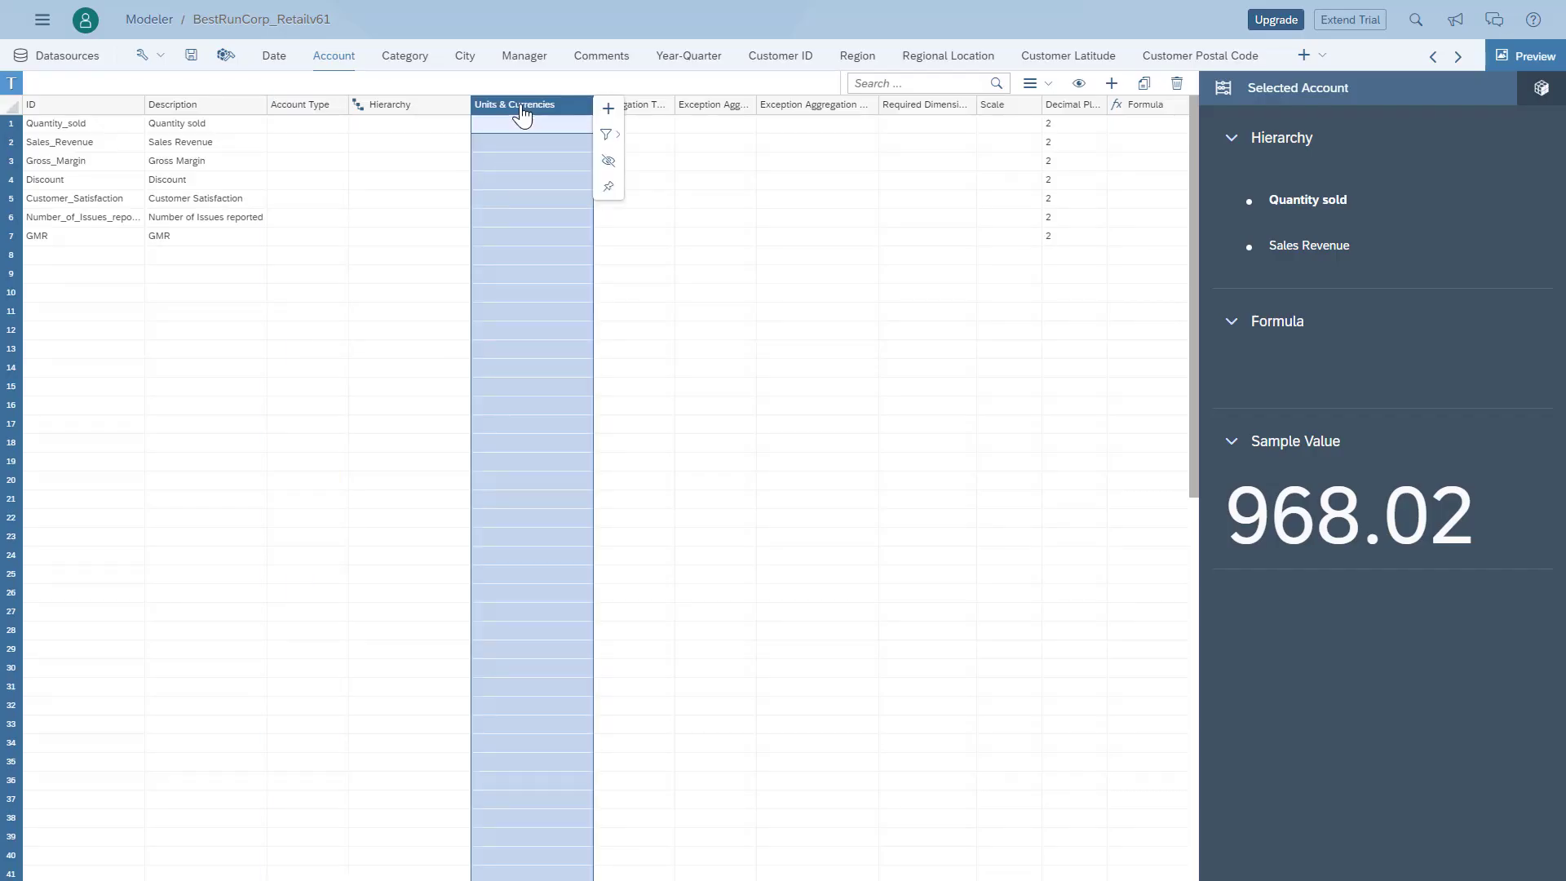
Label Quantity_sold as Units and select the Revenue after Discount formula cell
left_click(530, 122)
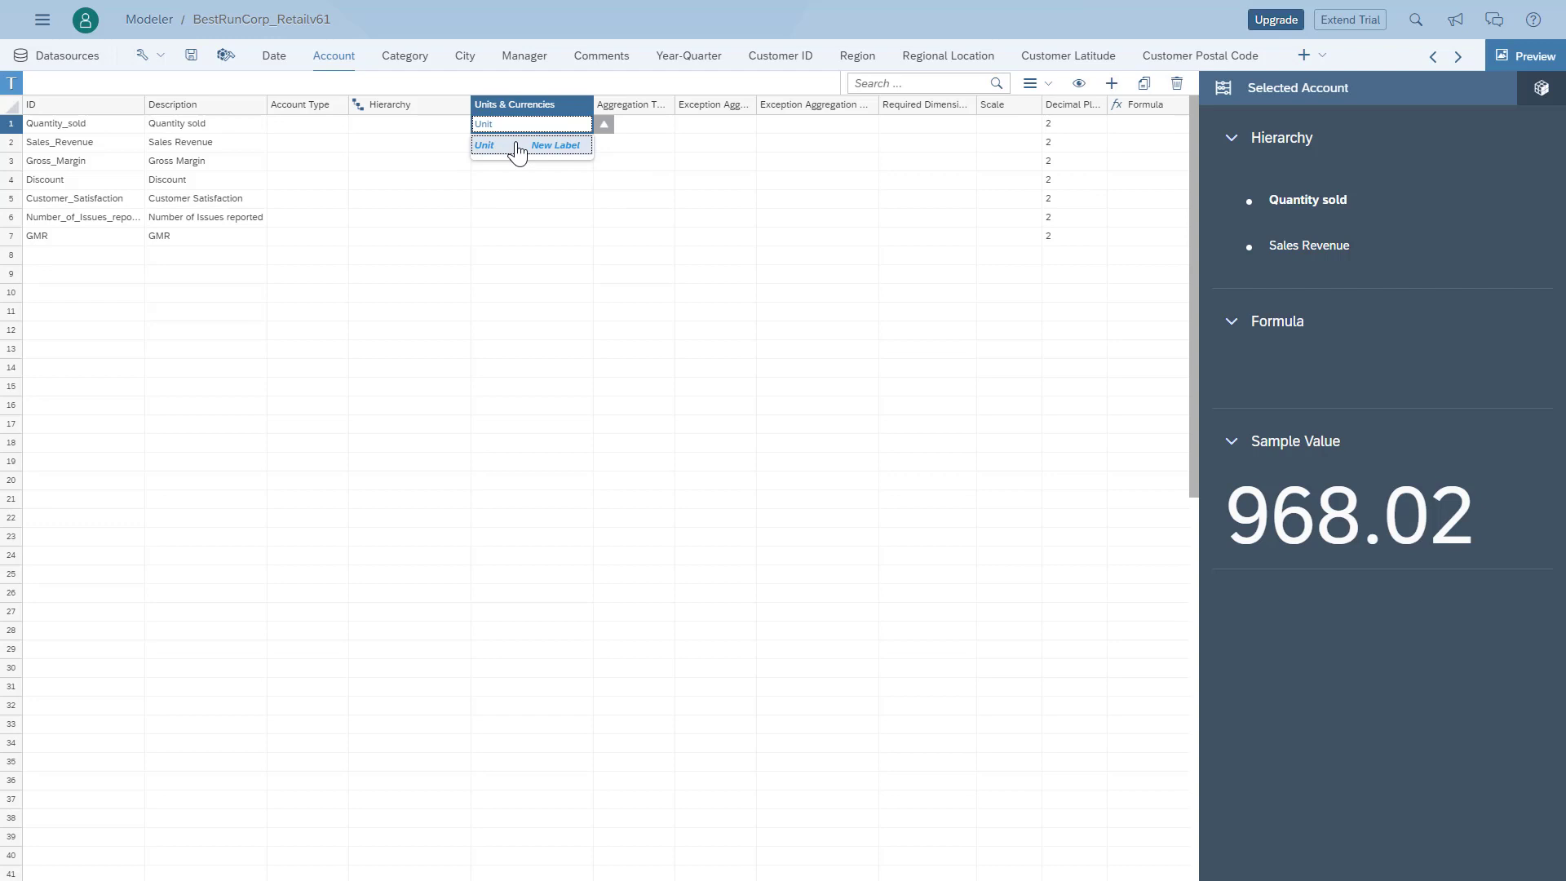
left_click(532, 142)
type("Revenue after Discount")
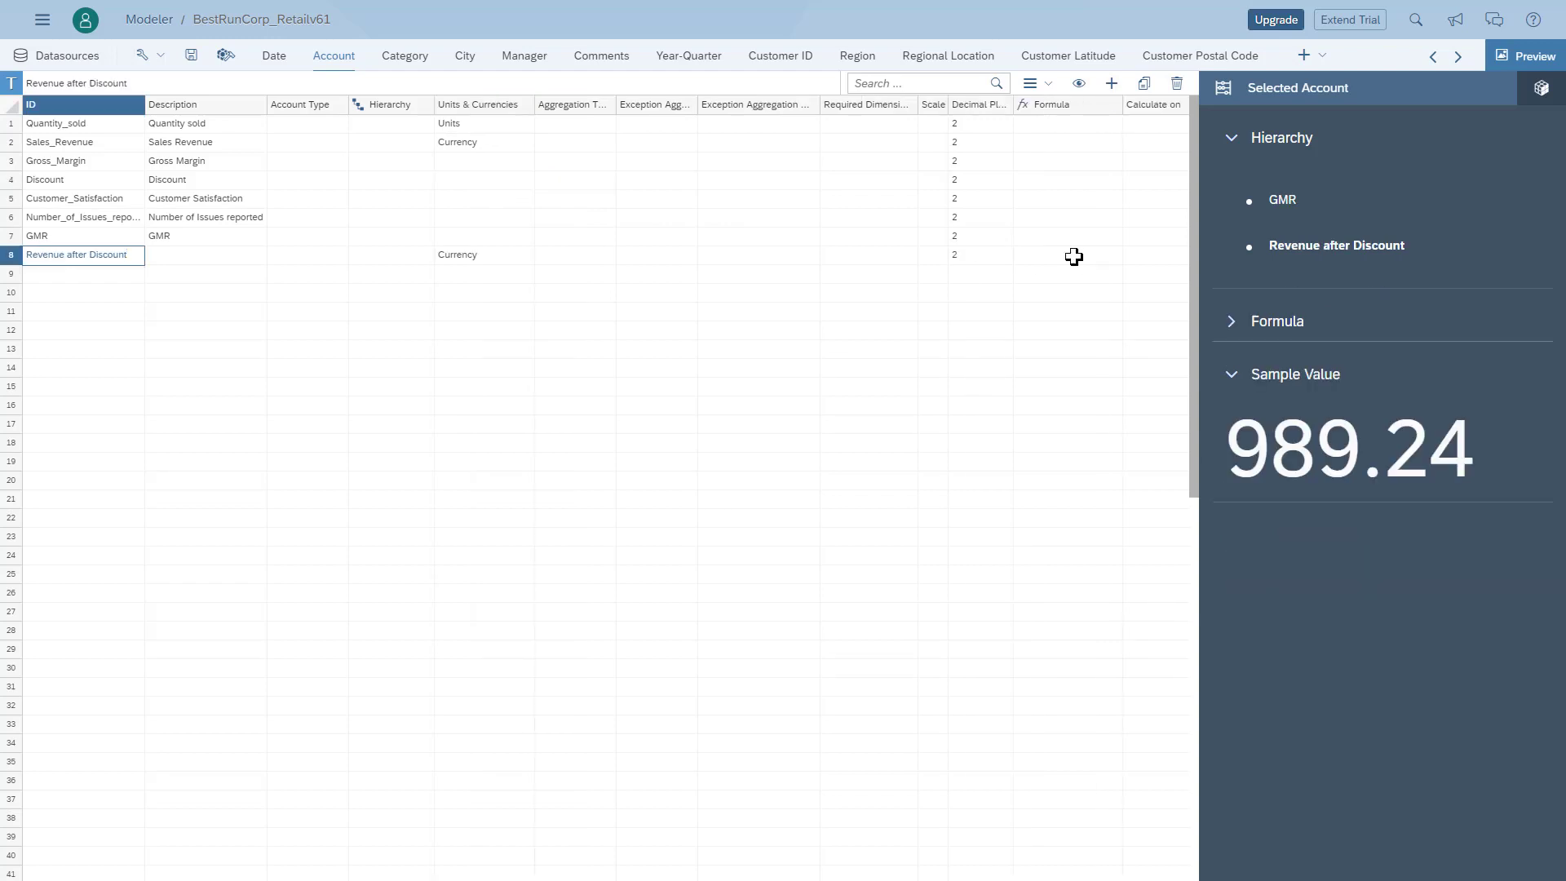
left_click(1065, 255)
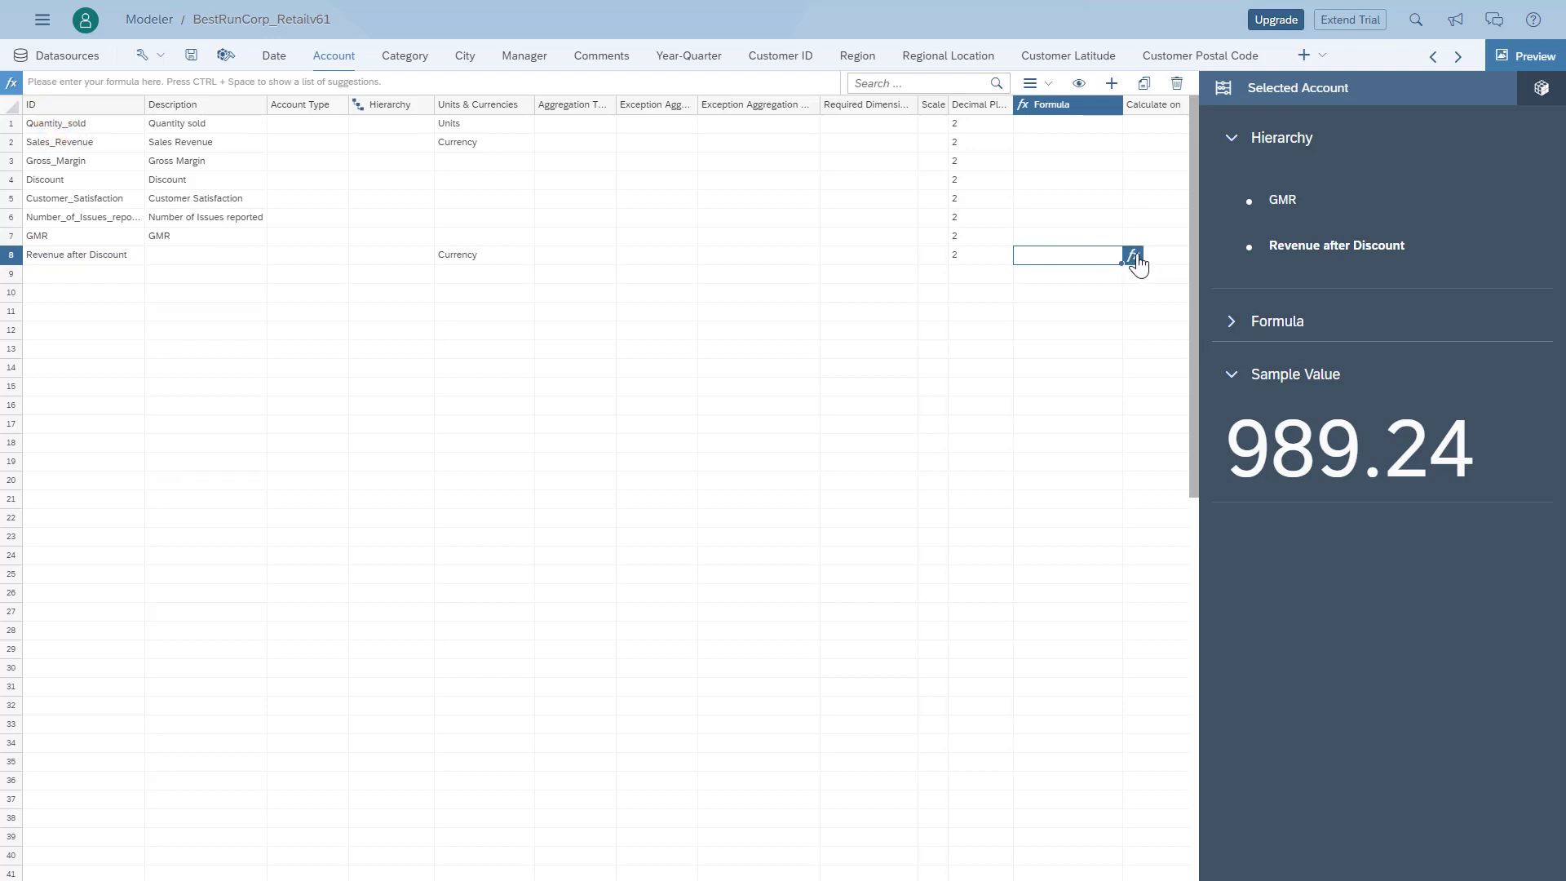
Define Revenue after Discount as [Sales_Revenue] - [Discount] in the Advanced Formula Editor
left_click(1132, 254)
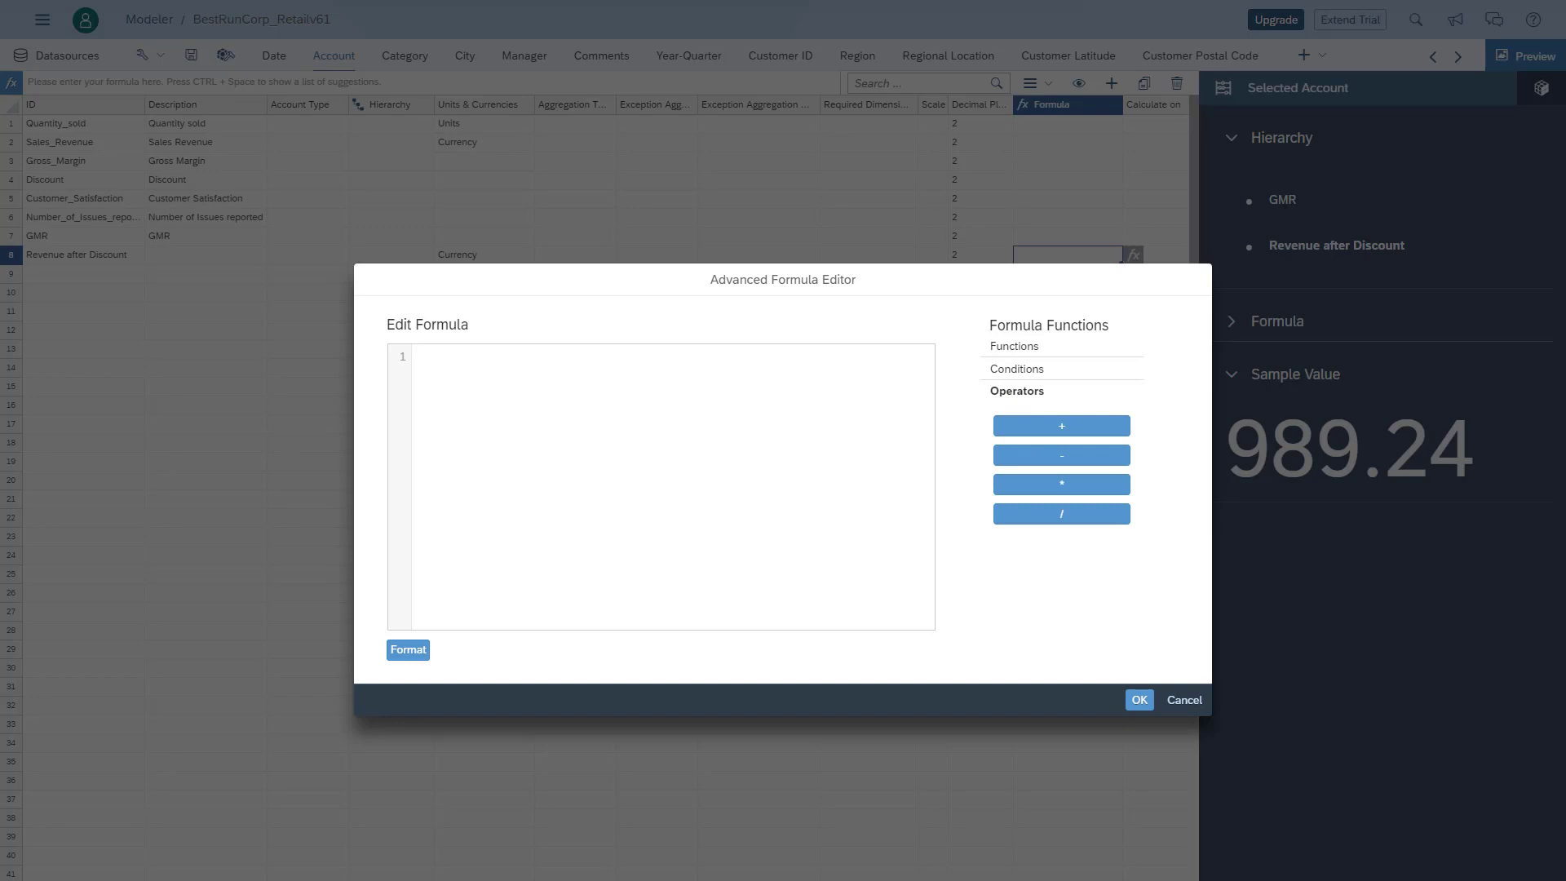
type("[Sales_Revenue]")
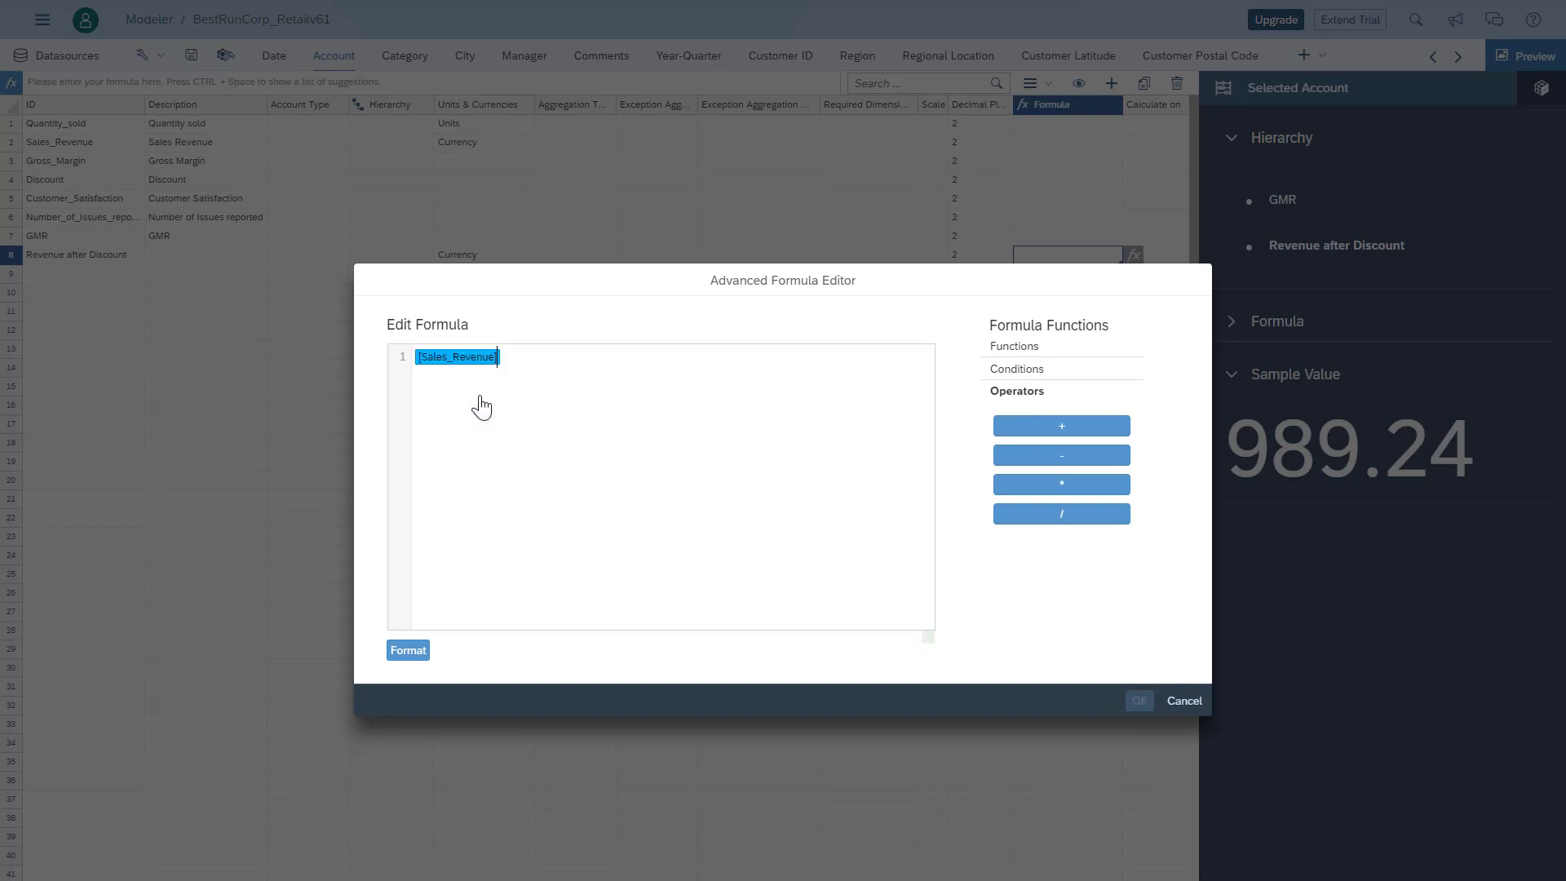
left_click(1060, 455)
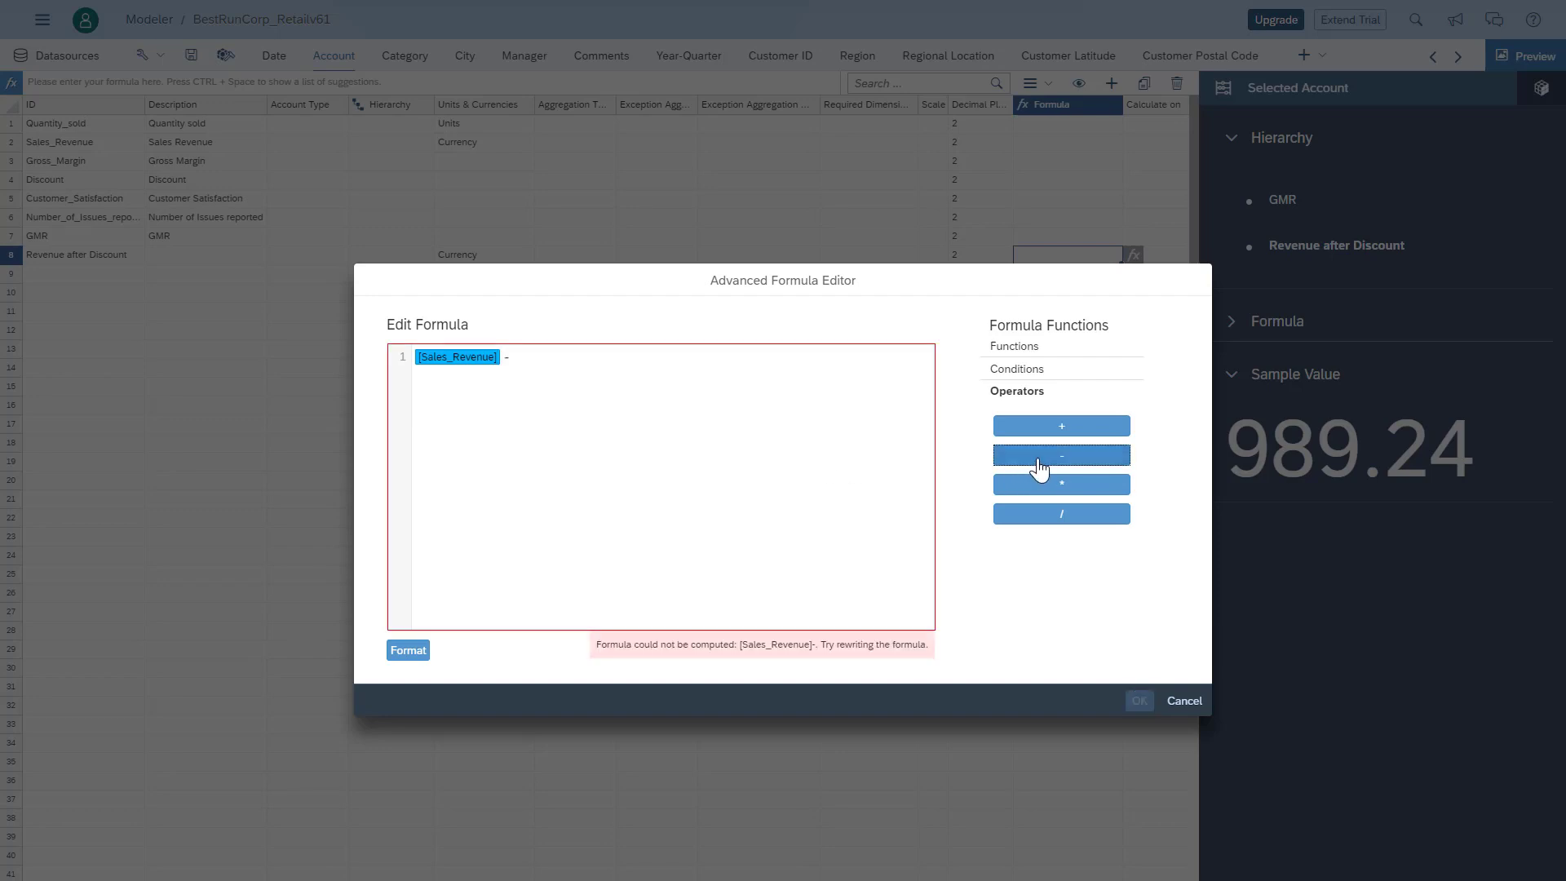
type("[Discount]")
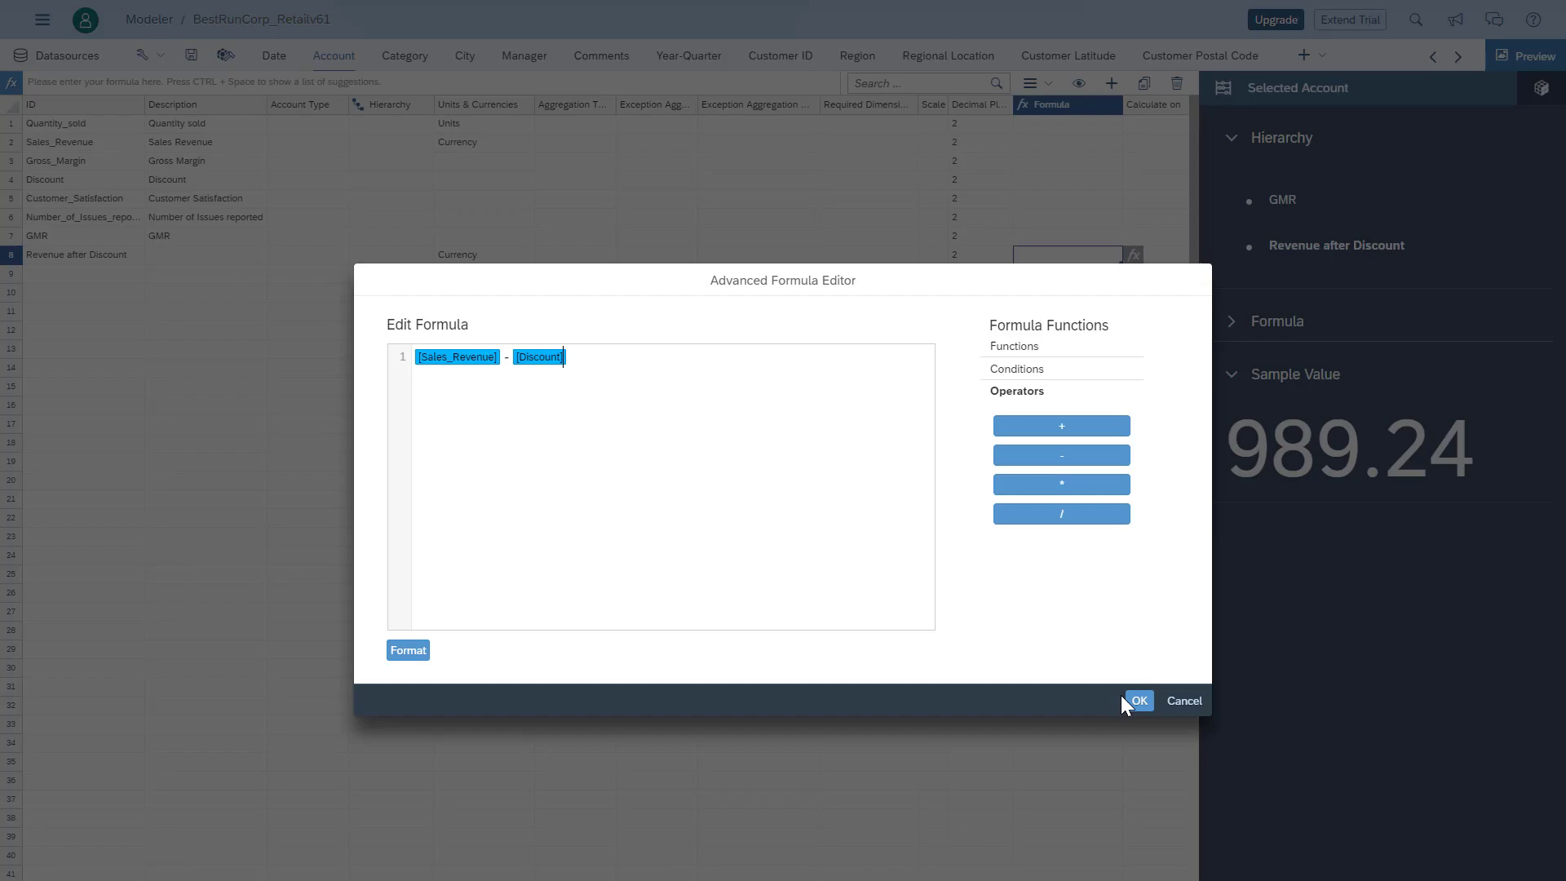
left_click(1137, 700)
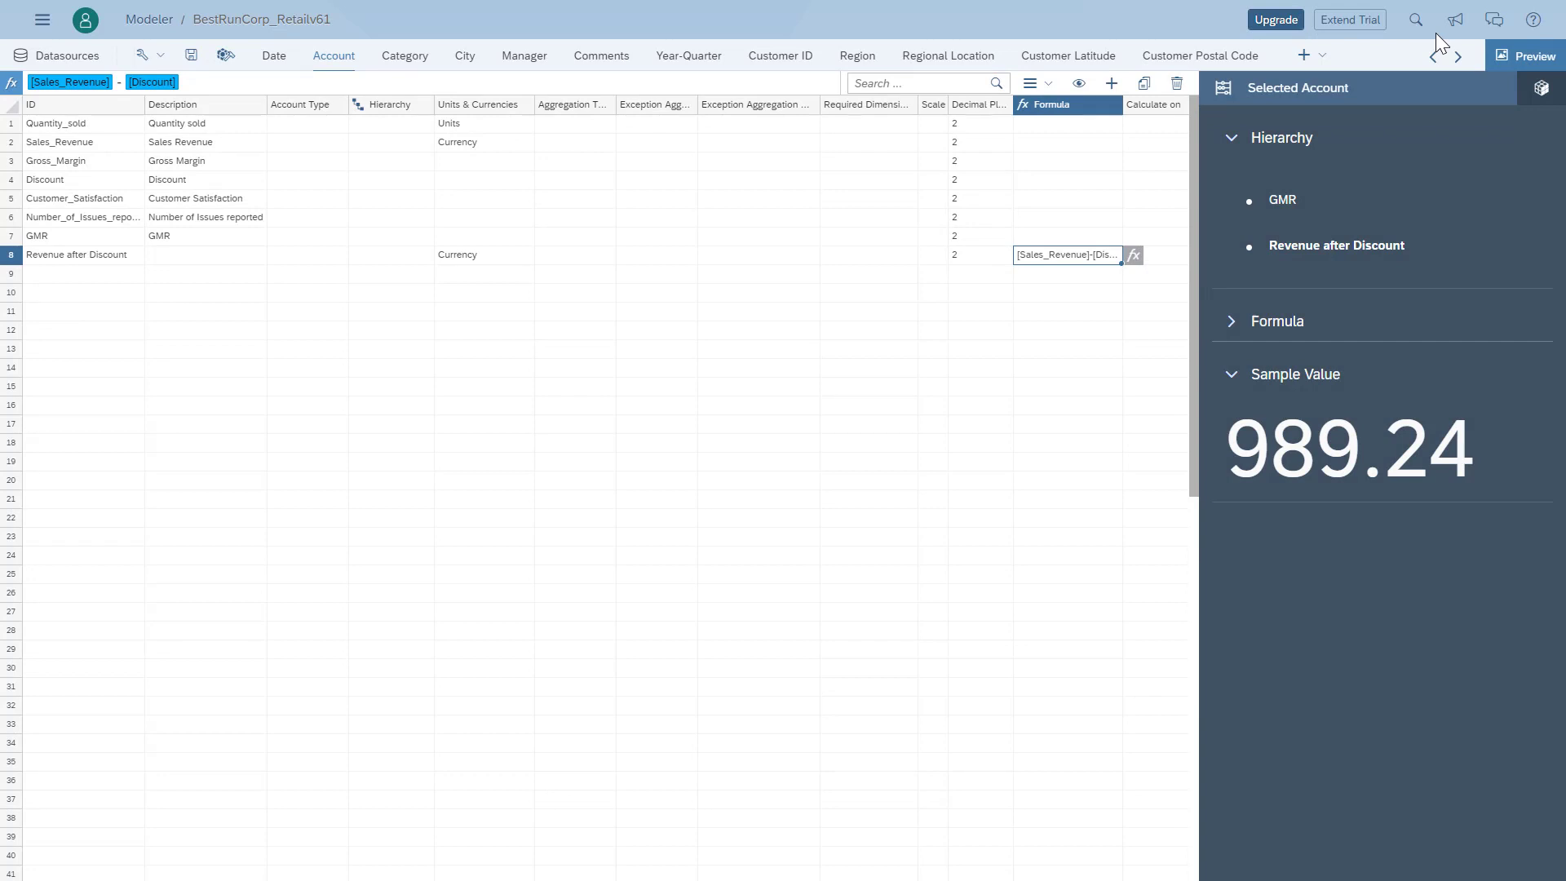
Glance at the help panel and switch to the Category dimension
left_click(1531, 20)
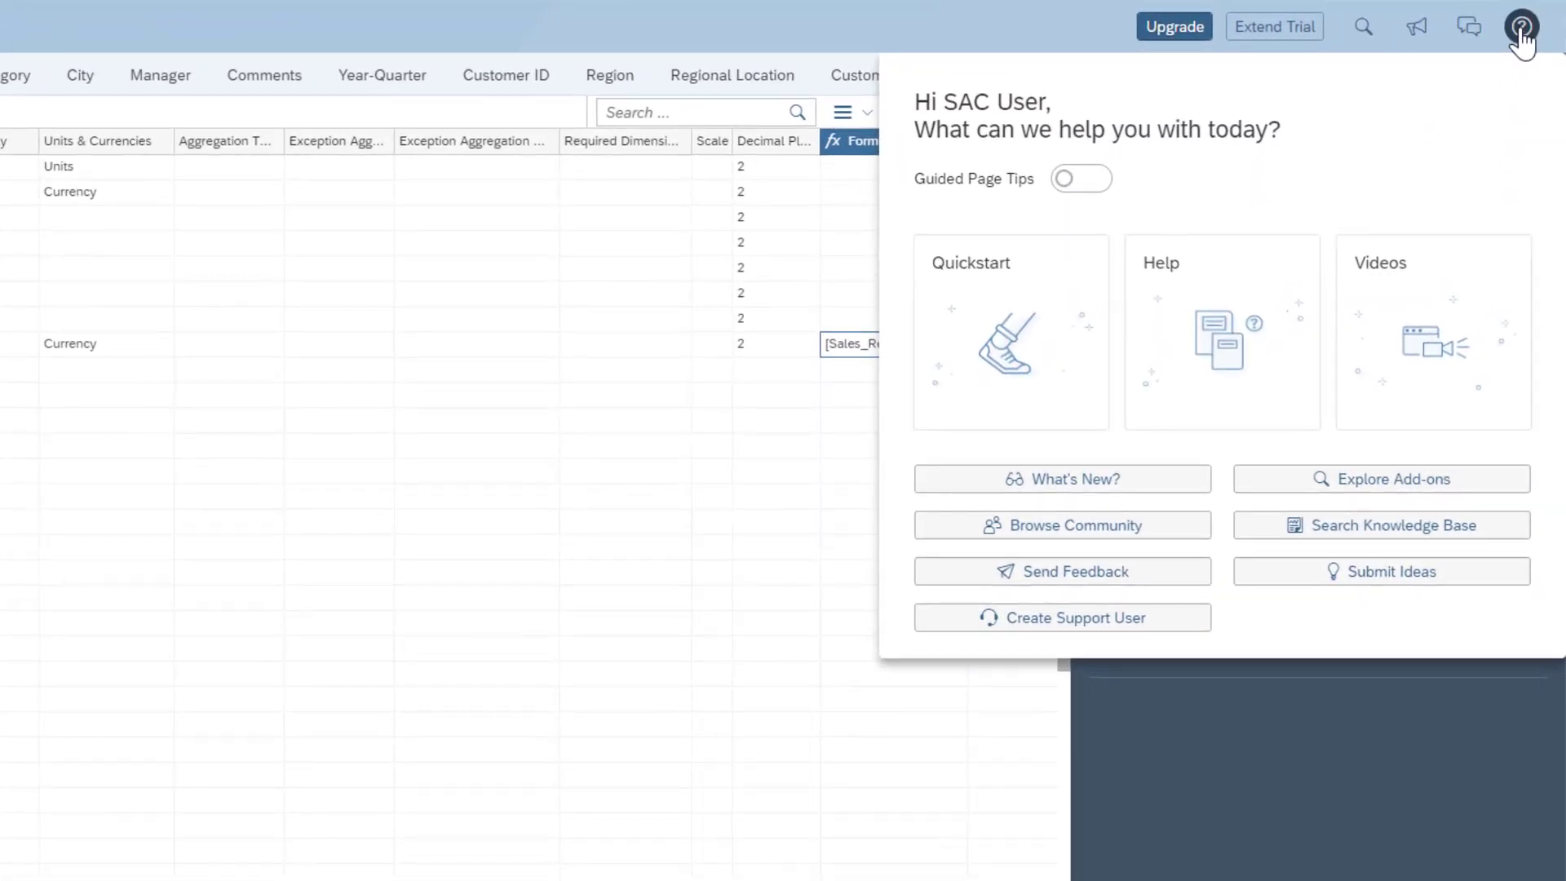
left_click(1520, 26)
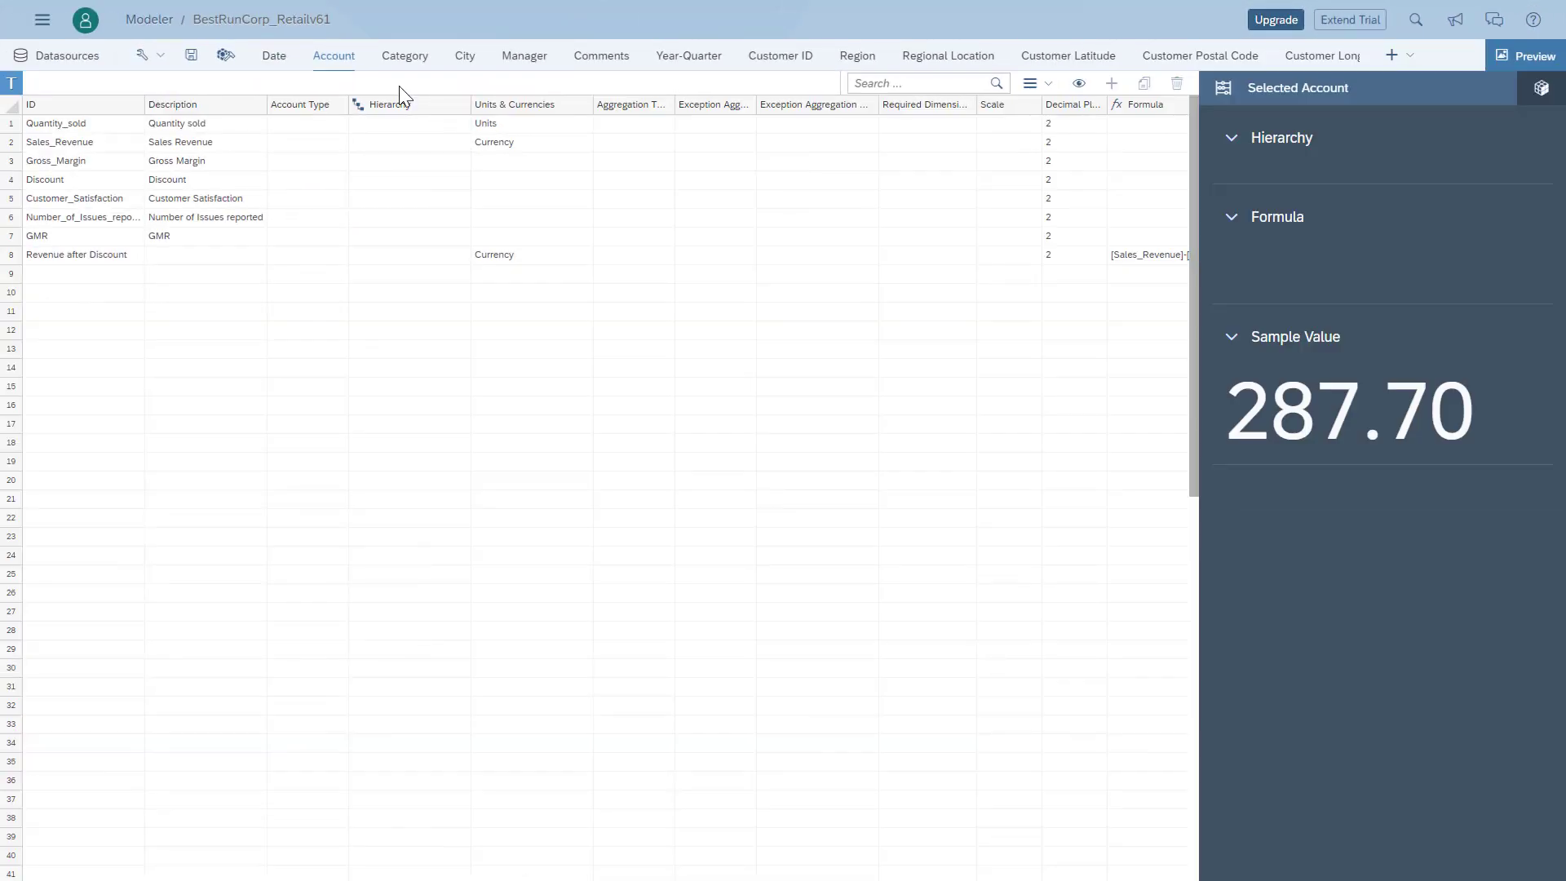
left_click(403, 55)
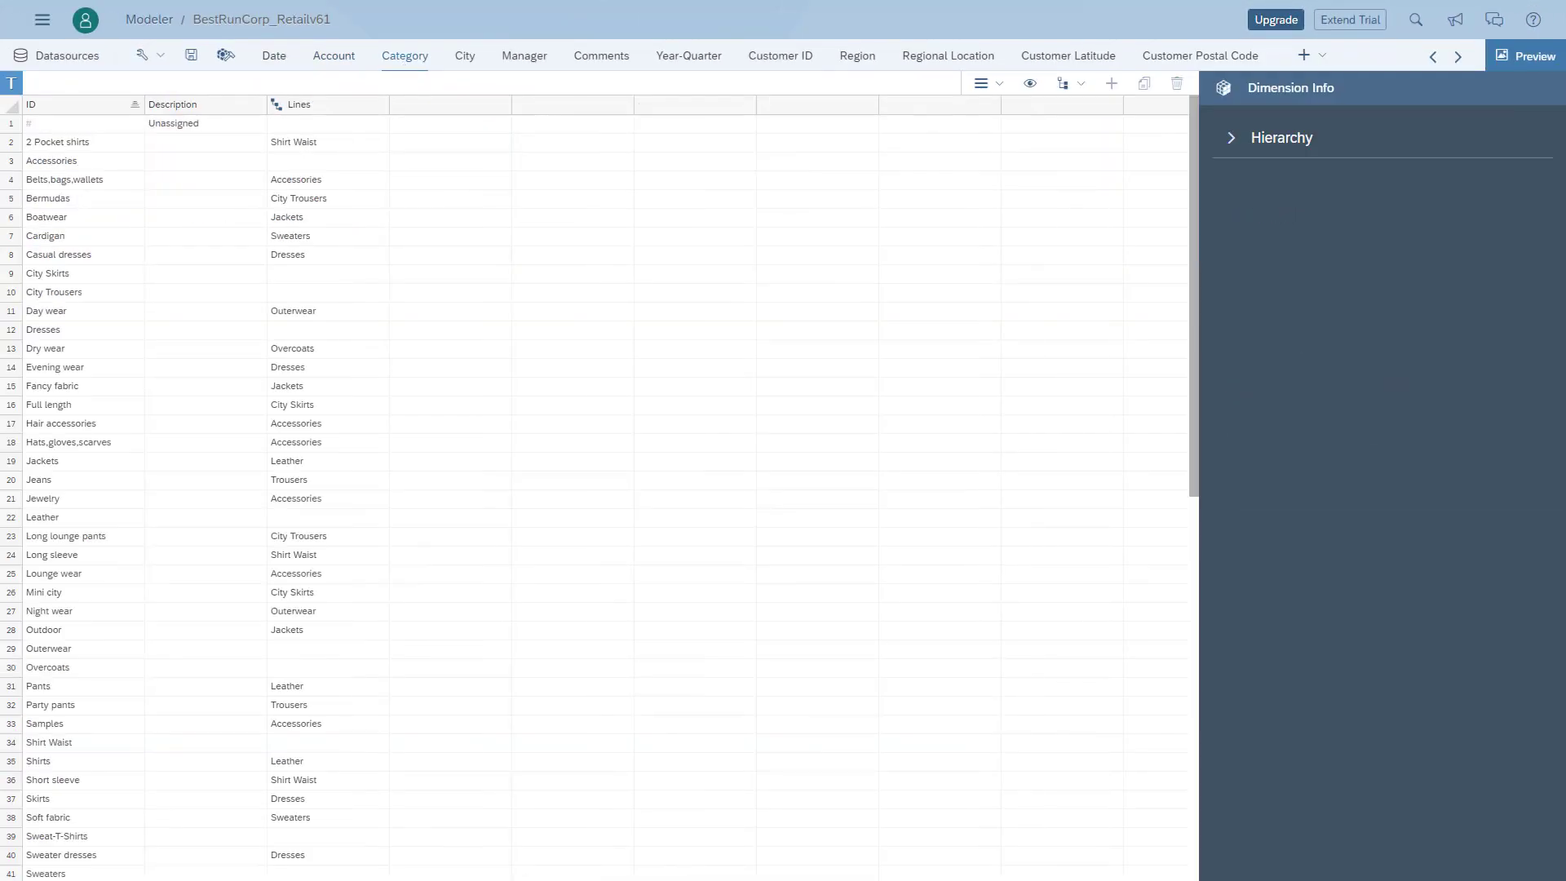
Review the Category Lines hierarchy tree and return to the Account dimension
left_click(1204, 137)
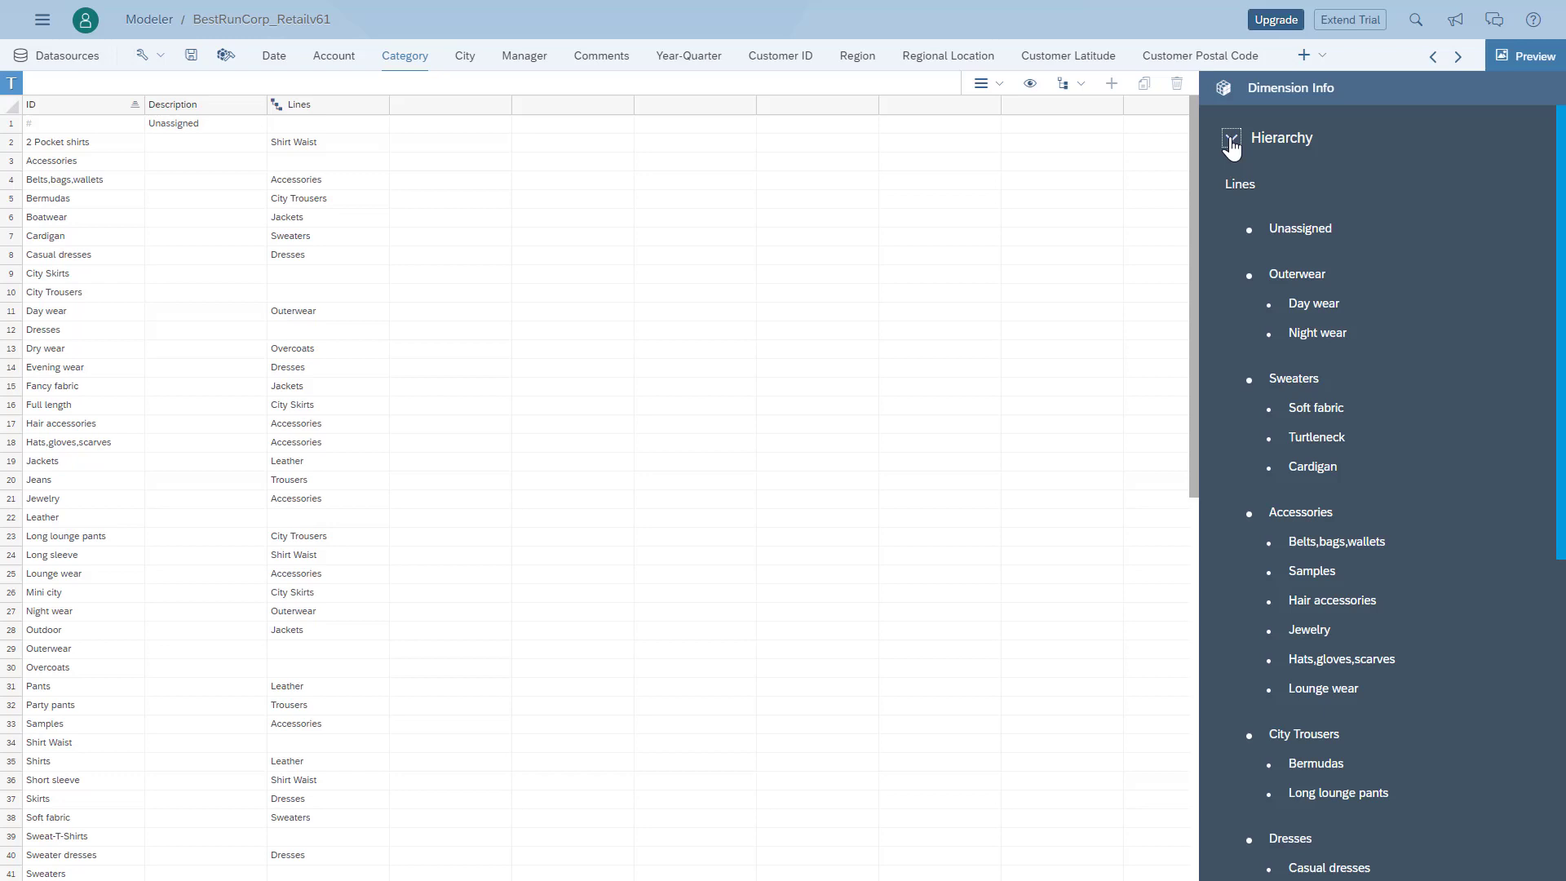
left_click(1230, 137)
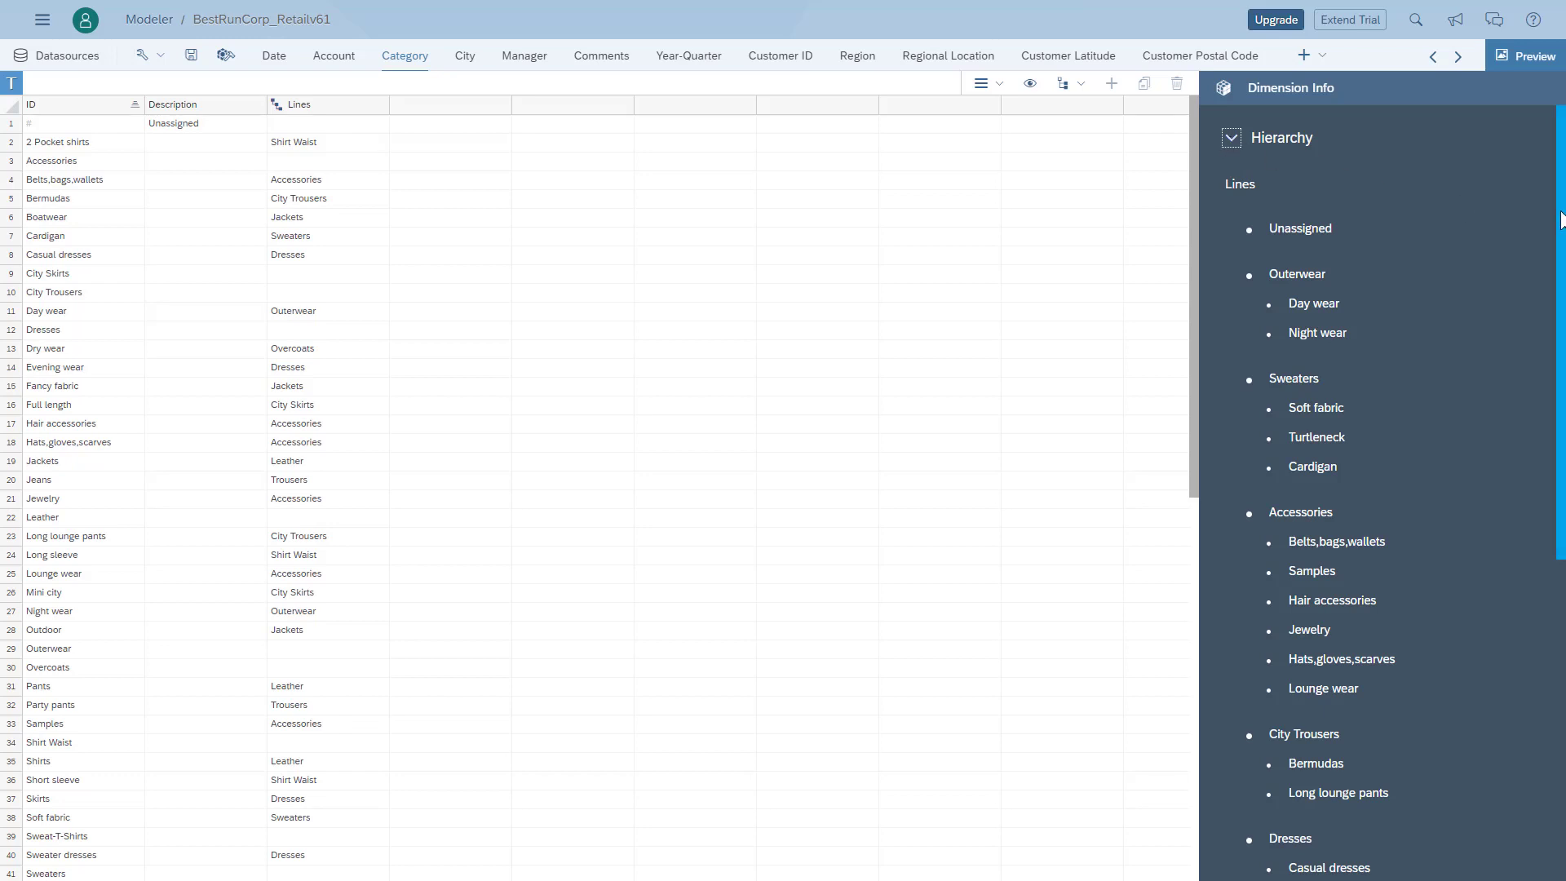
scroll("down", 3)
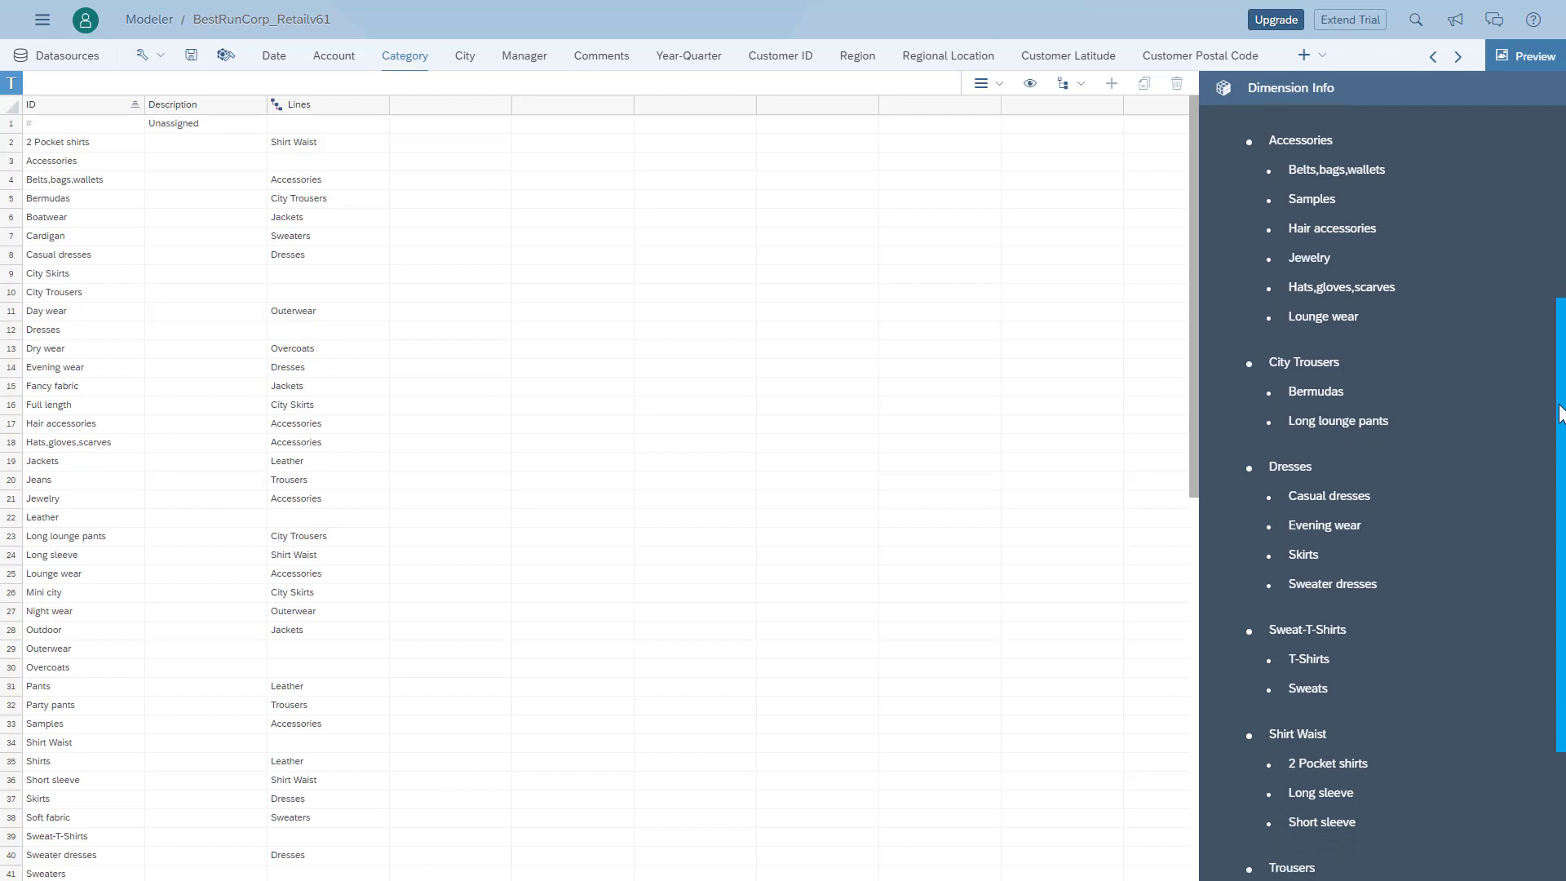
scroll("down", 3)
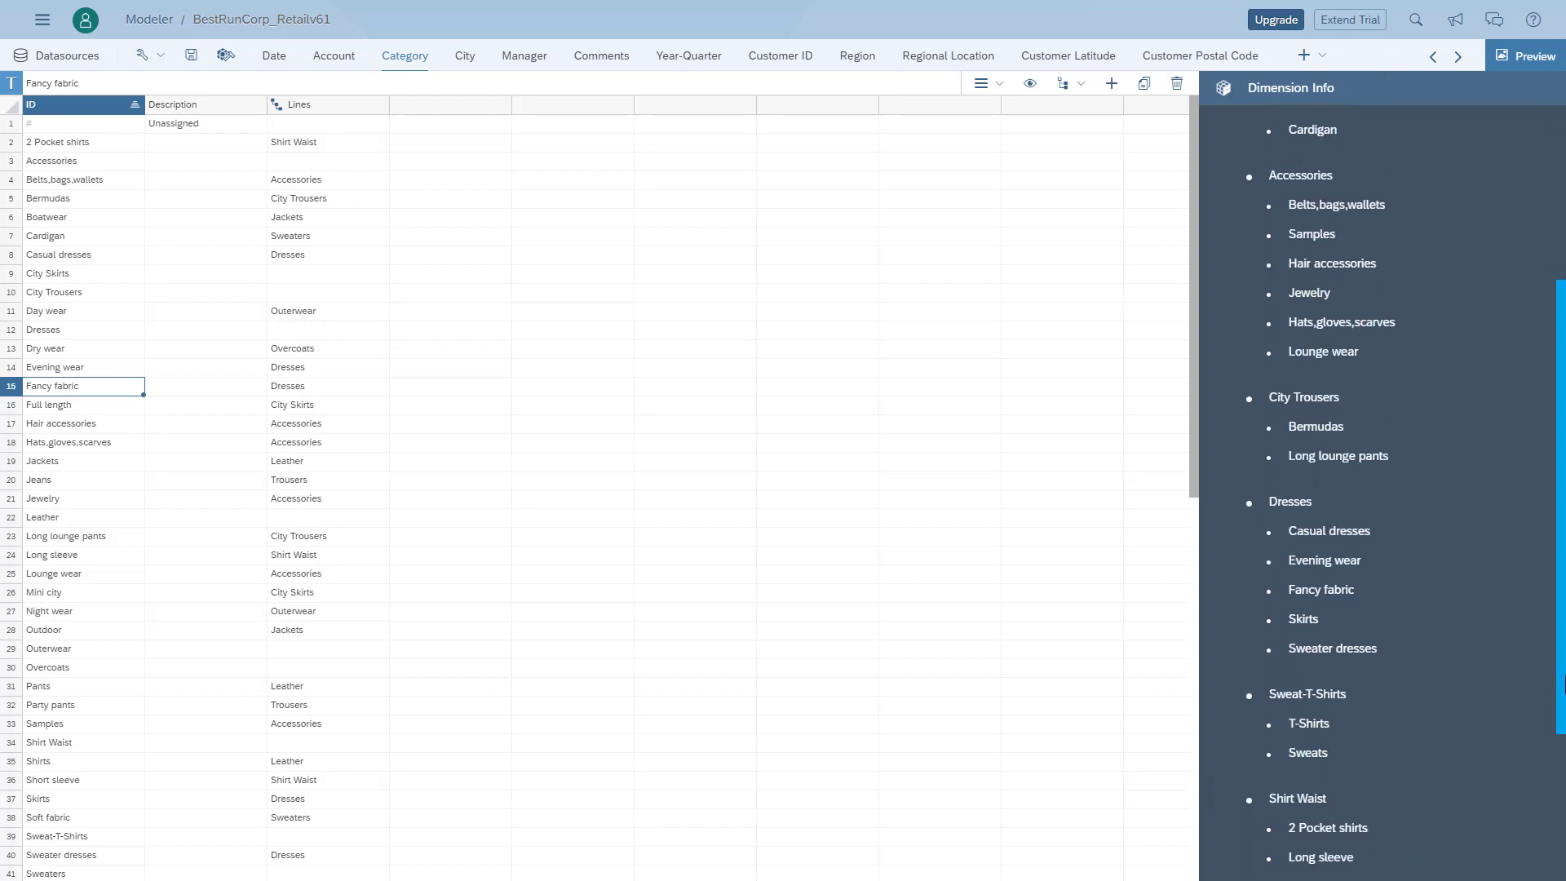
left_click(333, 55)
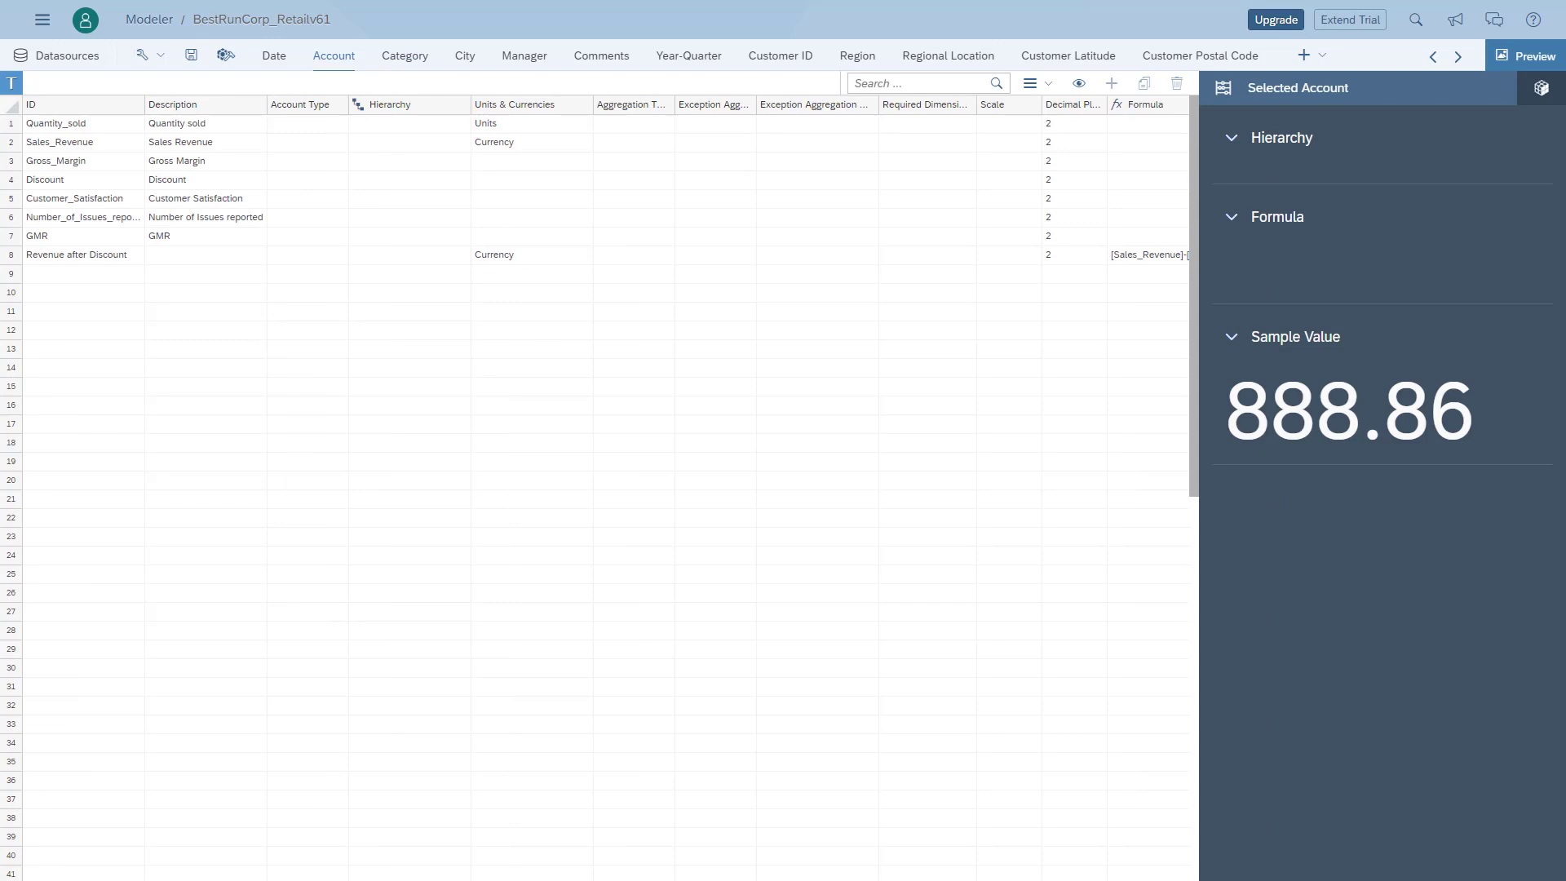